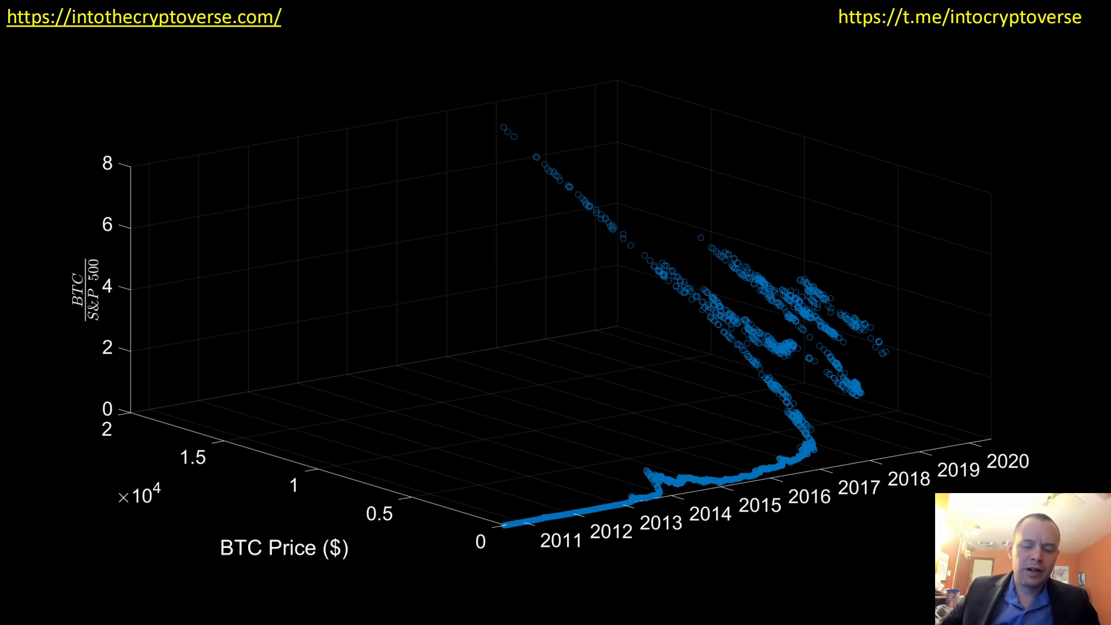
{"action": "mouse_move", "coordinate": [314, 356]}
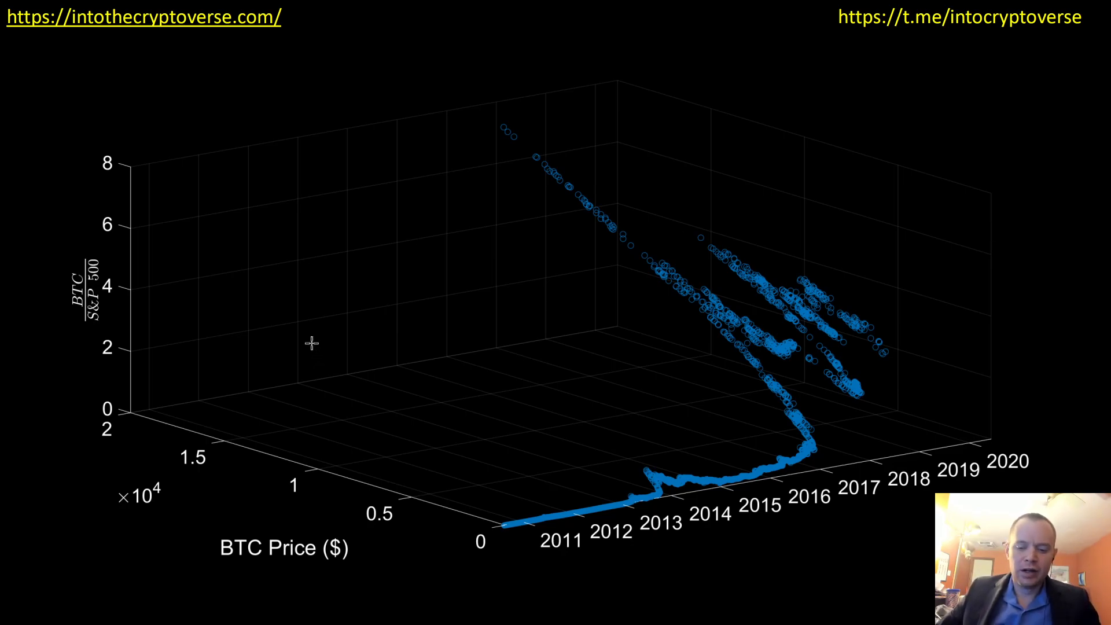
{"action": "mouse_move", "coordinate": [637, 361]}
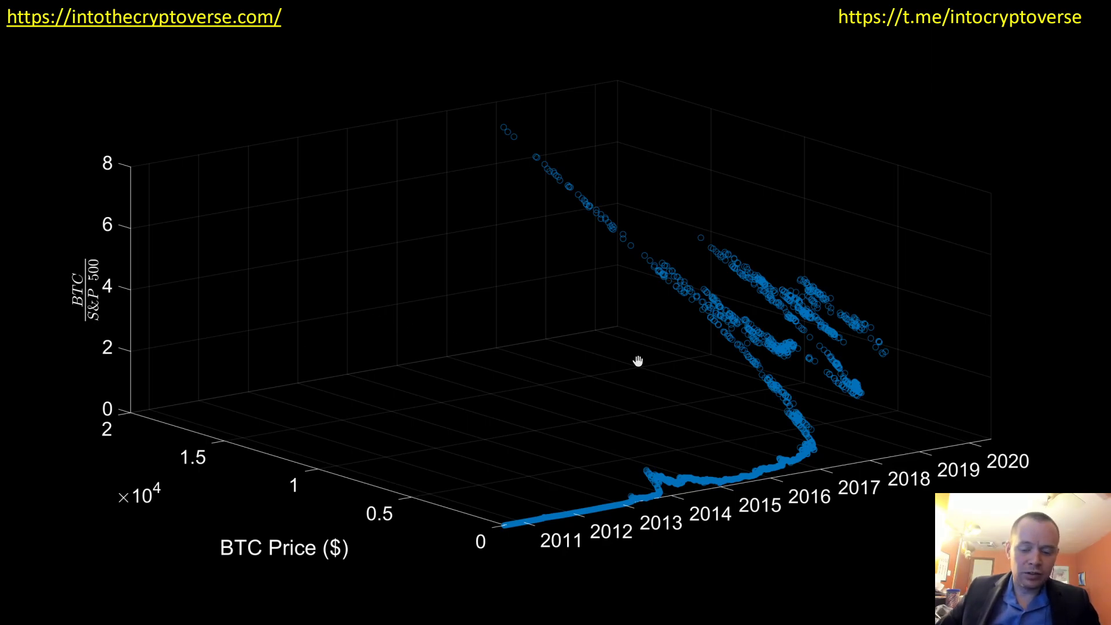
{"action": "mouse_move", "coordinate": [150, 453]}
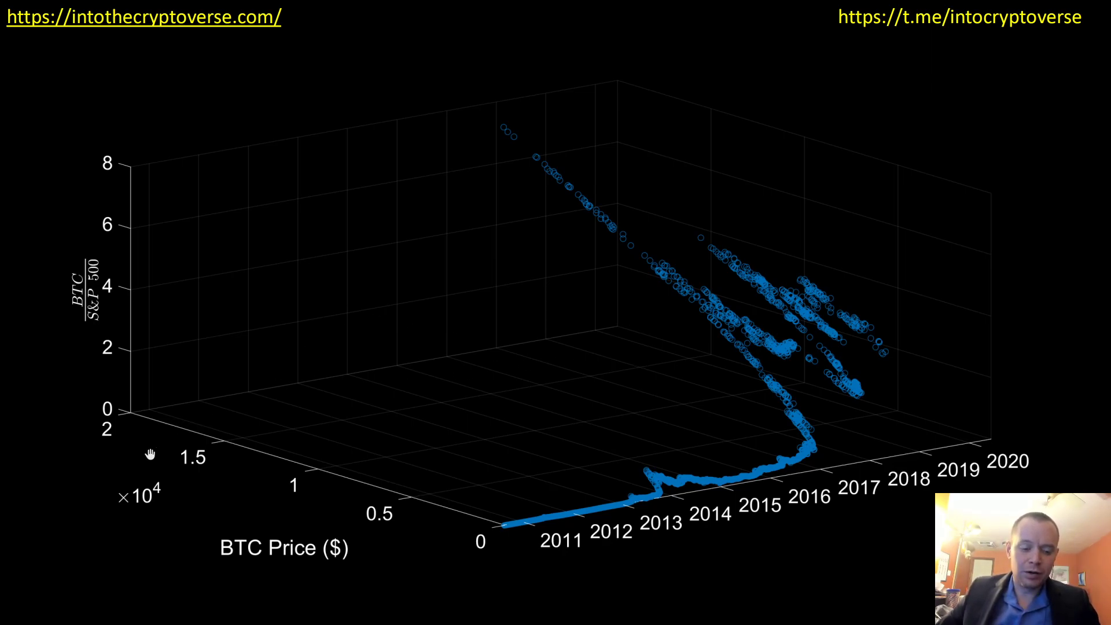
{"action": "mouse_move", "coordinate": [440, 529]}
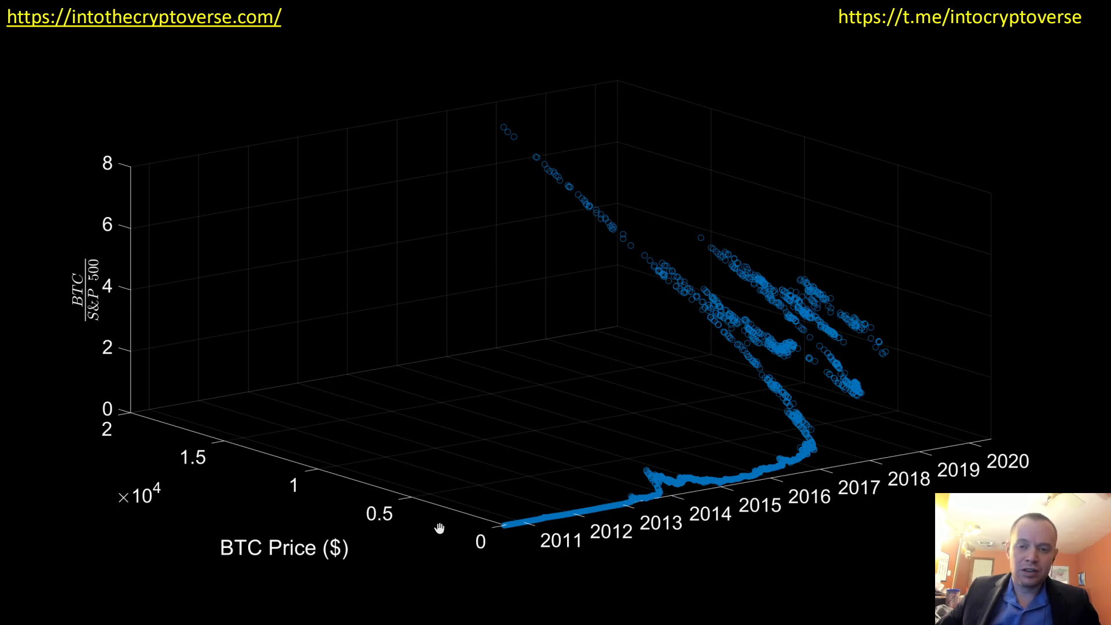
{"action": "mouse_move", "coordinate": [117, 296]}
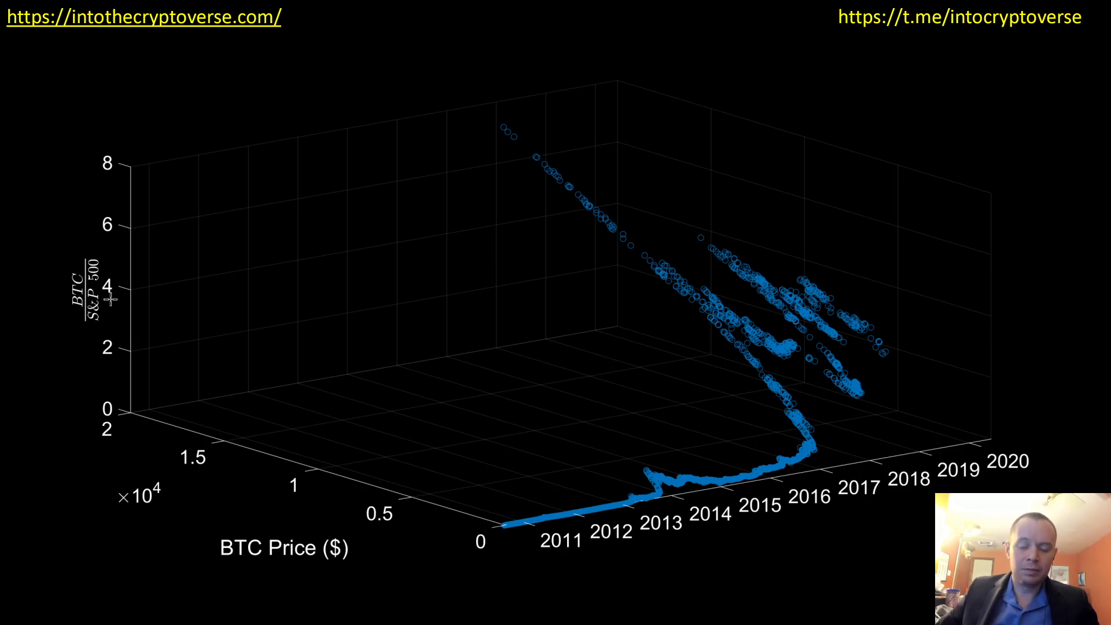
{"action": "mouse_move", "coordinate": [134, 300]}
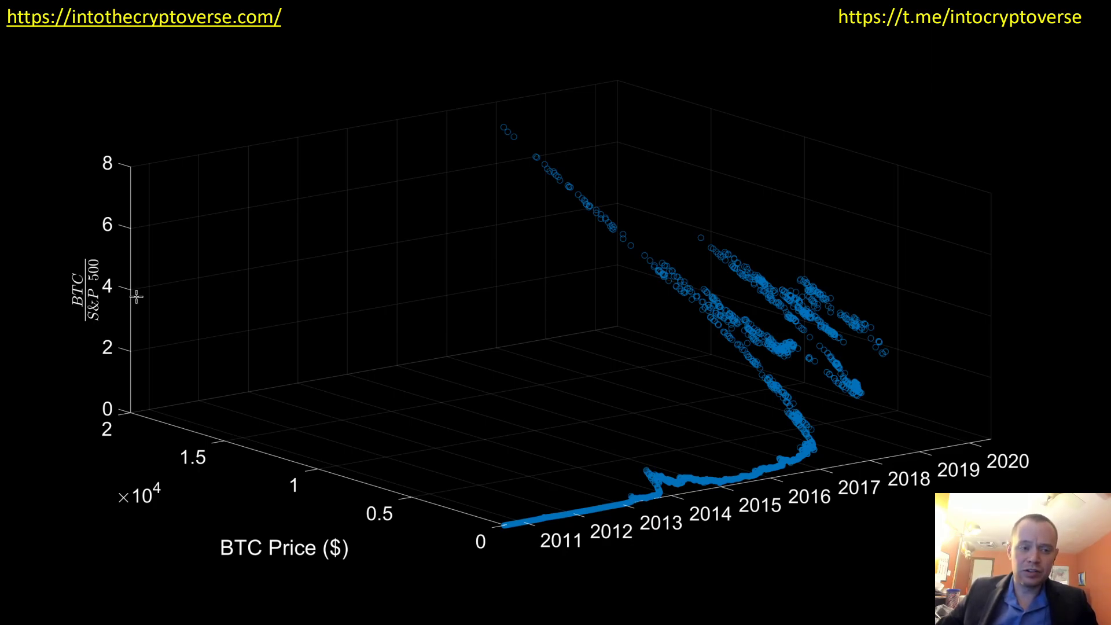
{"action": "mouse_move", "coordinate": [136, 294]}
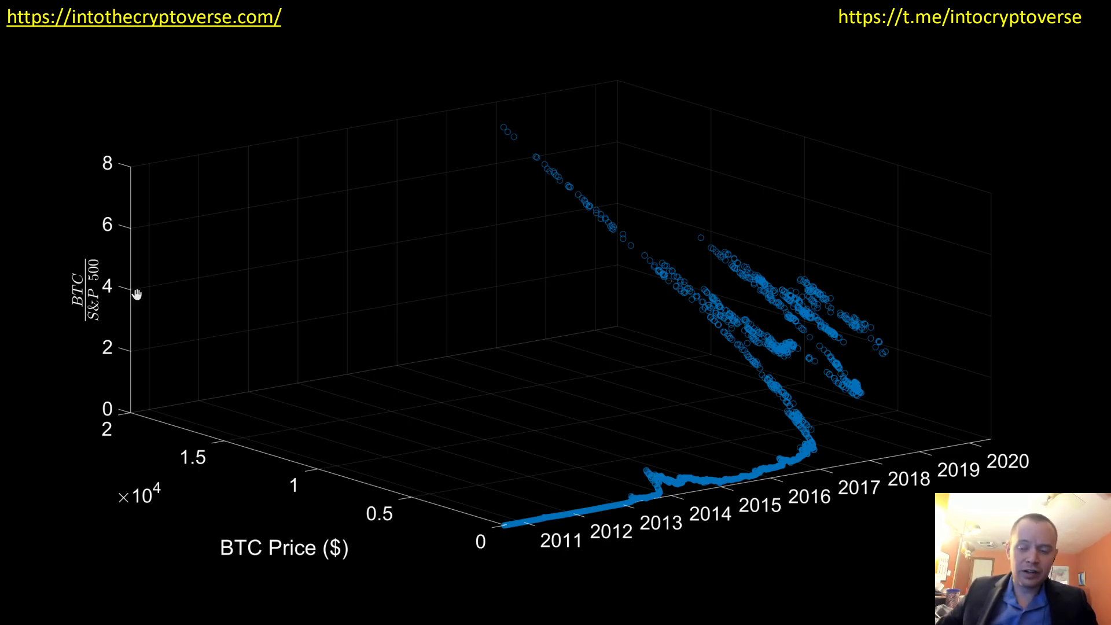
{"action": "mouse_move", "coordinate": [240, 19]}
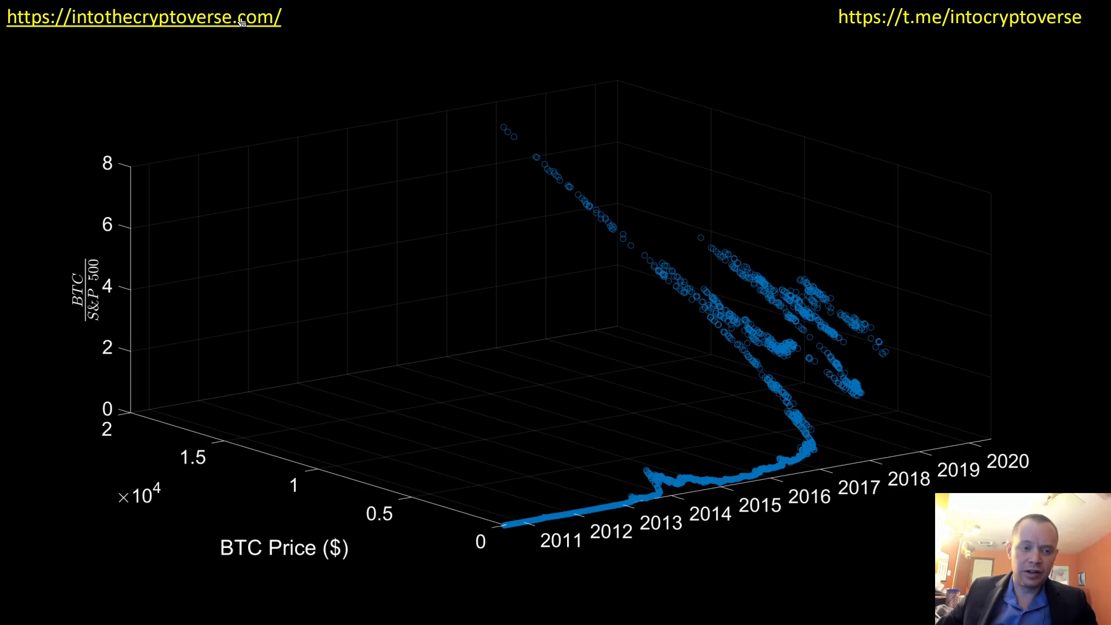
{"action": "mouse_move", "coordinate": [343, 95]}
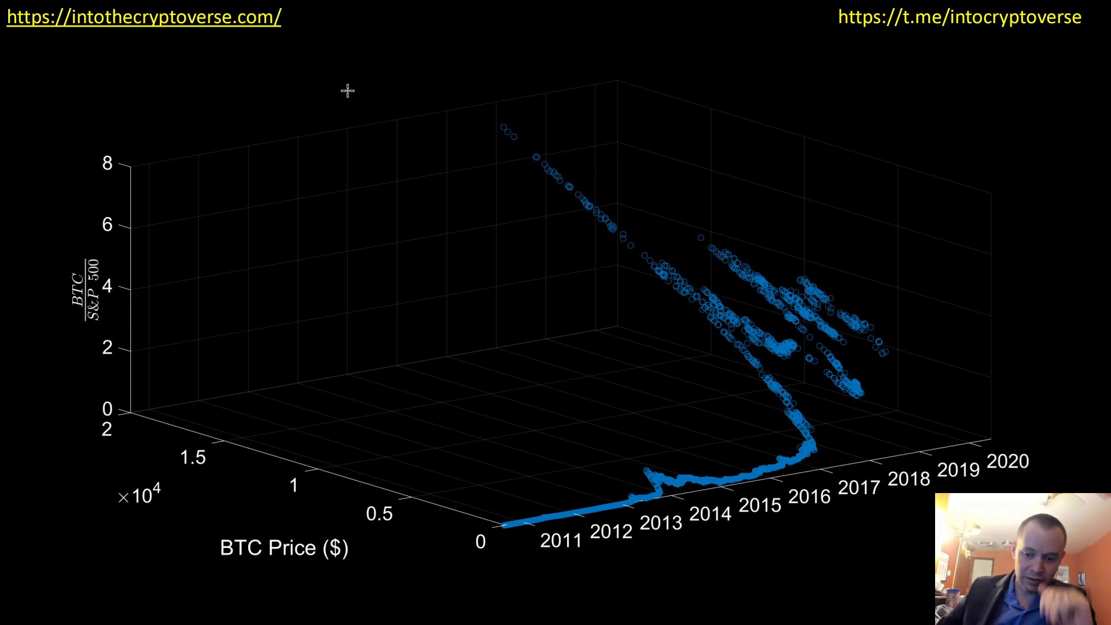
{"action": "mouse_move", "coordinate": [487, 494]}
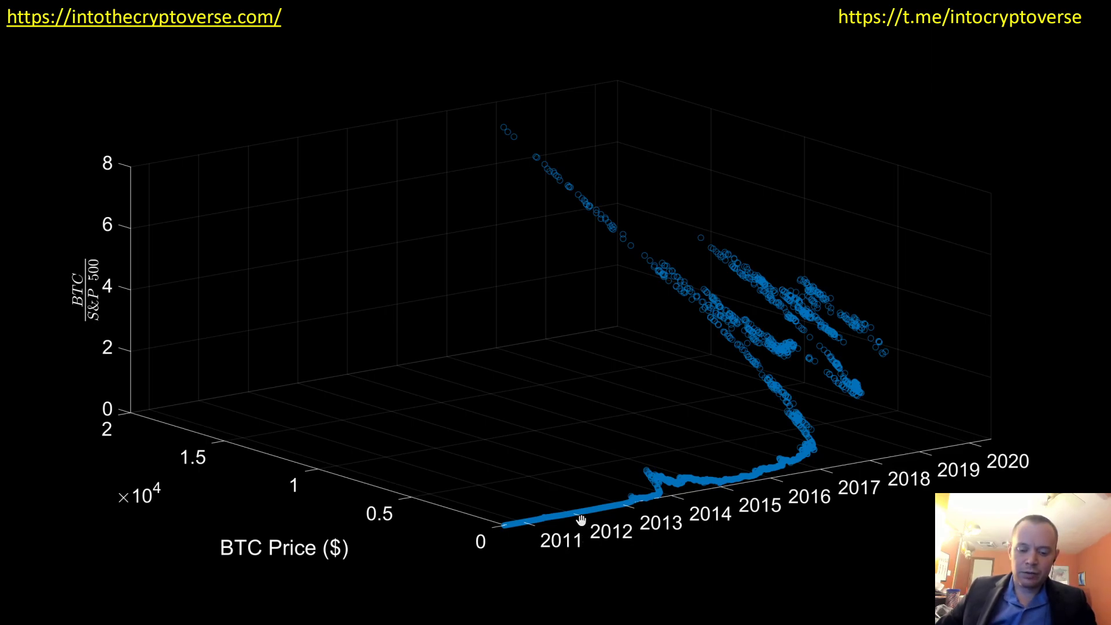
{"action": "mouse_move", "coordinate": [625, 494]}
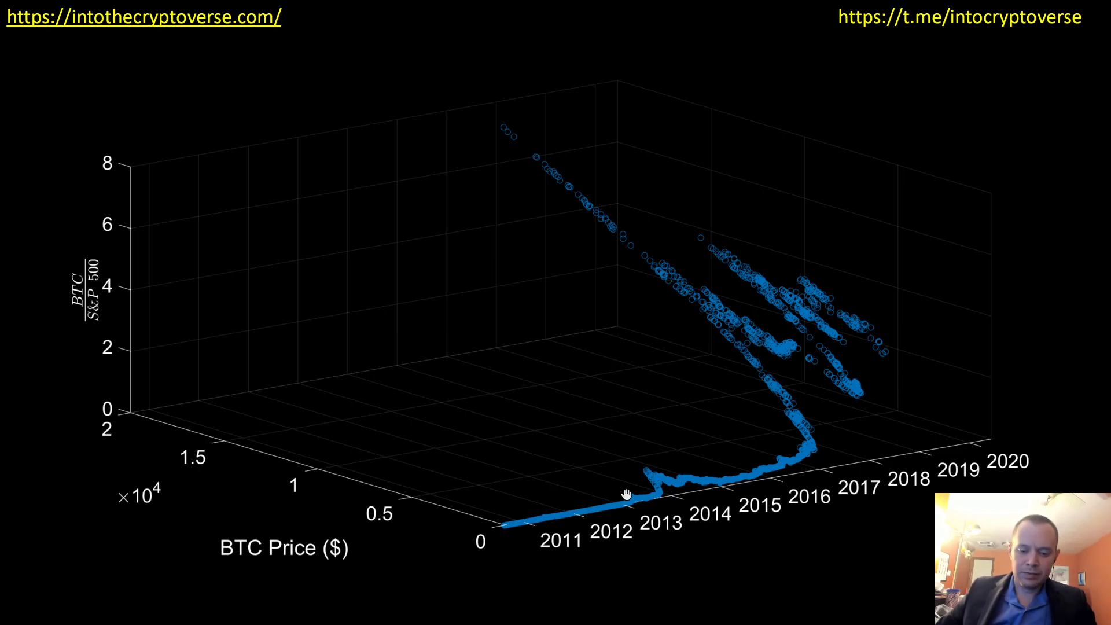
{"action": "mouse_move", "coordinate": [140, 431]}
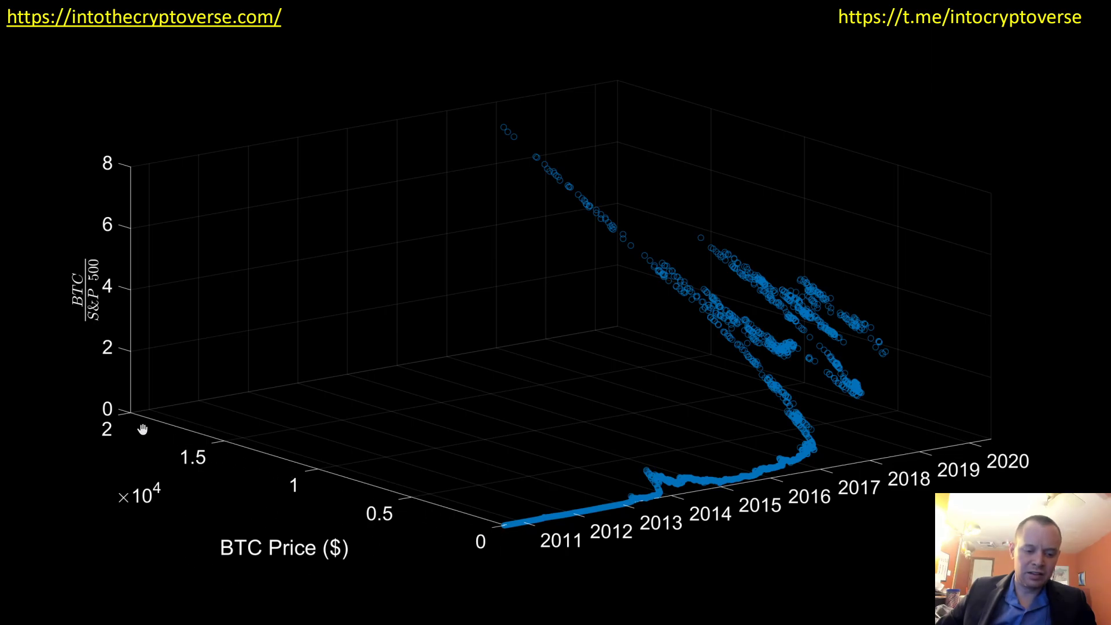
{"action": "mouse_move", "coordinate": [124, 414]}
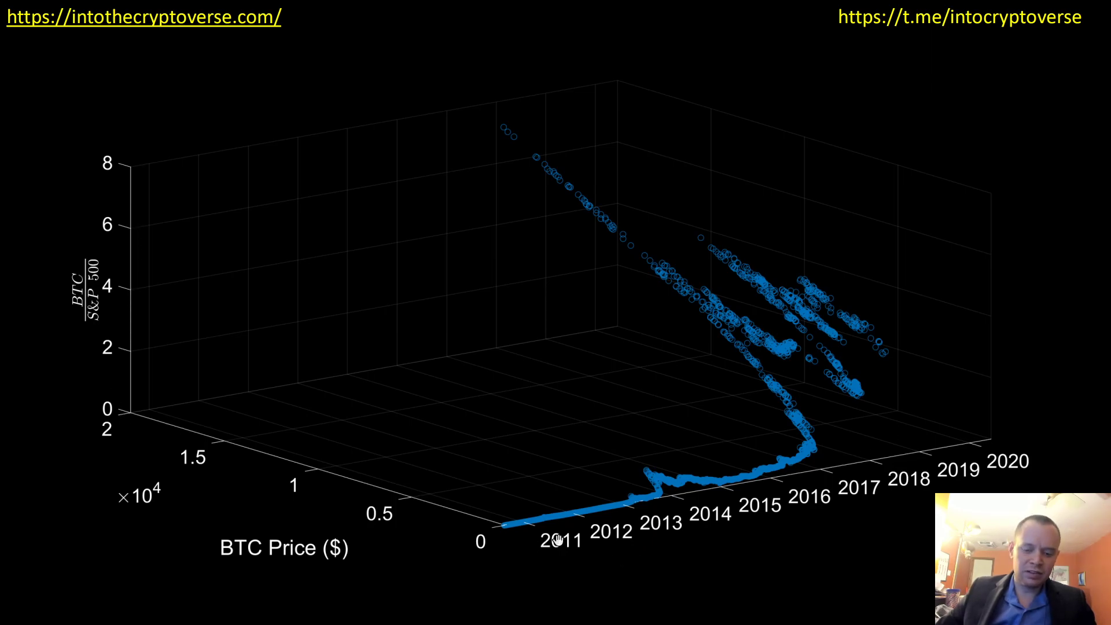
{"action": "mouse_move", "coordinate": [151, 413]}
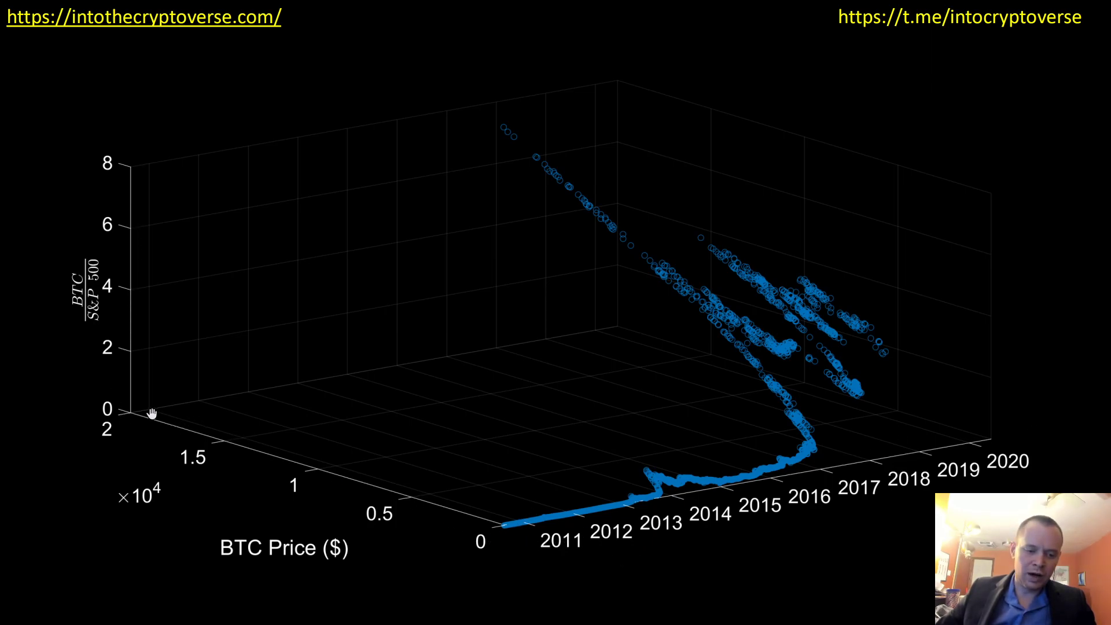
{"action": "mouse_move", "coordinate": [129, 143]}
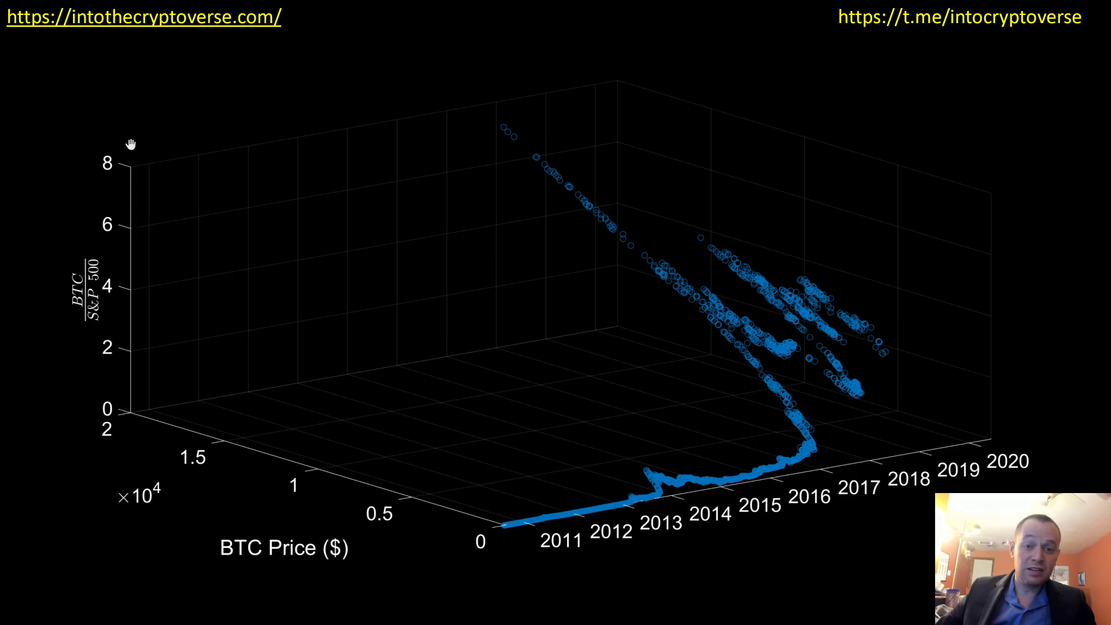
{"action": "mouse_move", "coordinate": [521, 526]}
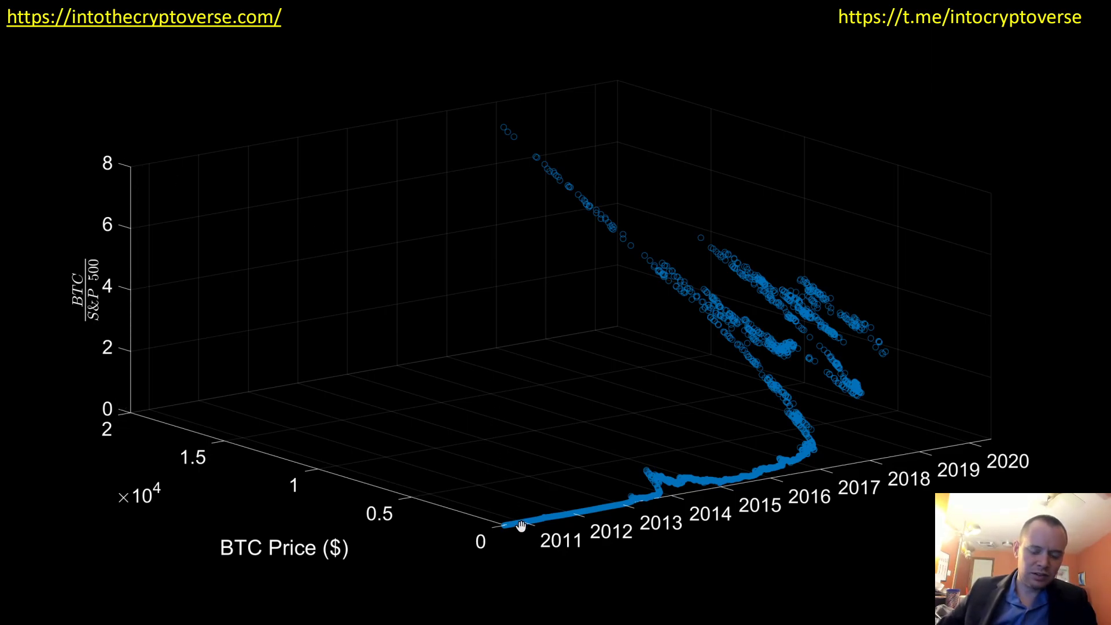
{"action": "mouse_move", "coordinate": [727, 389]}
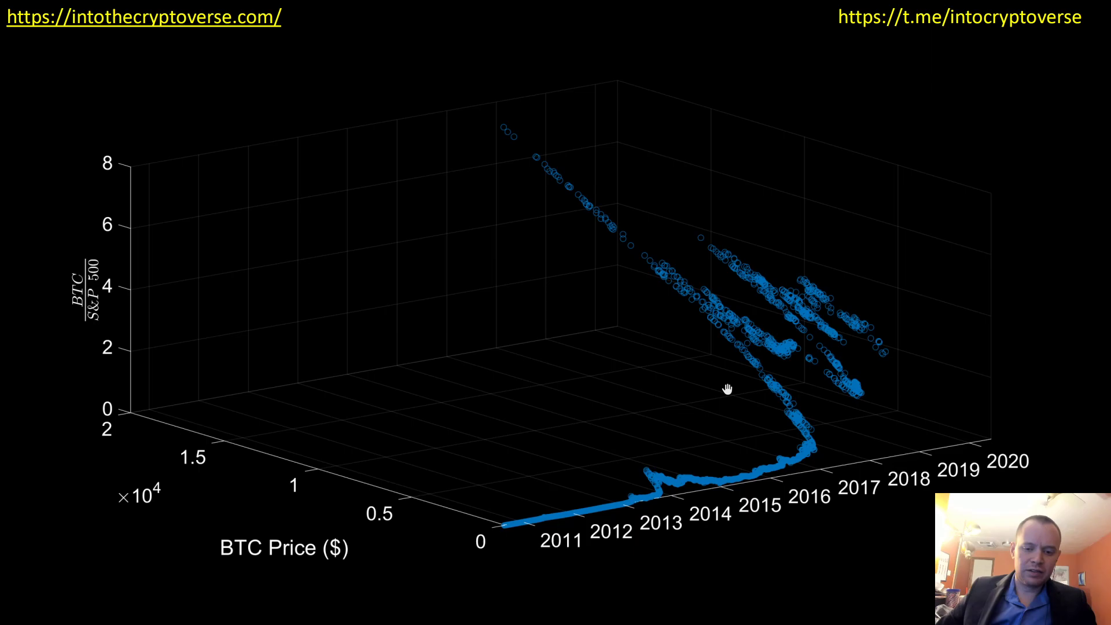
{"action": "mouse_move", "coordinate": [777, 419]}
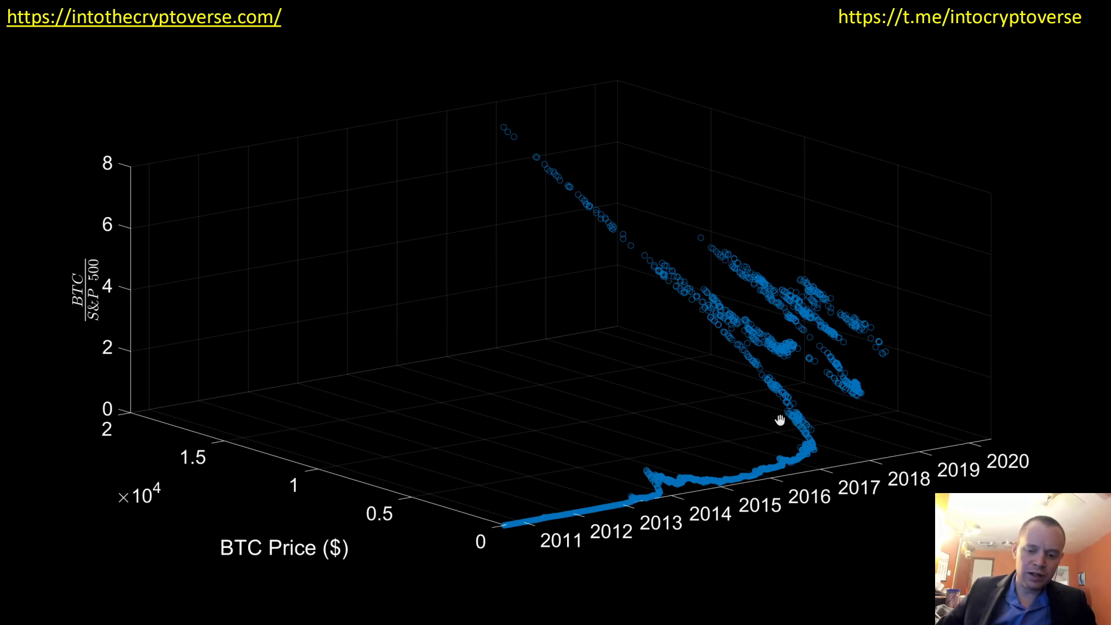
{"action": "mouse_move", "coordinate": [76, 287]}
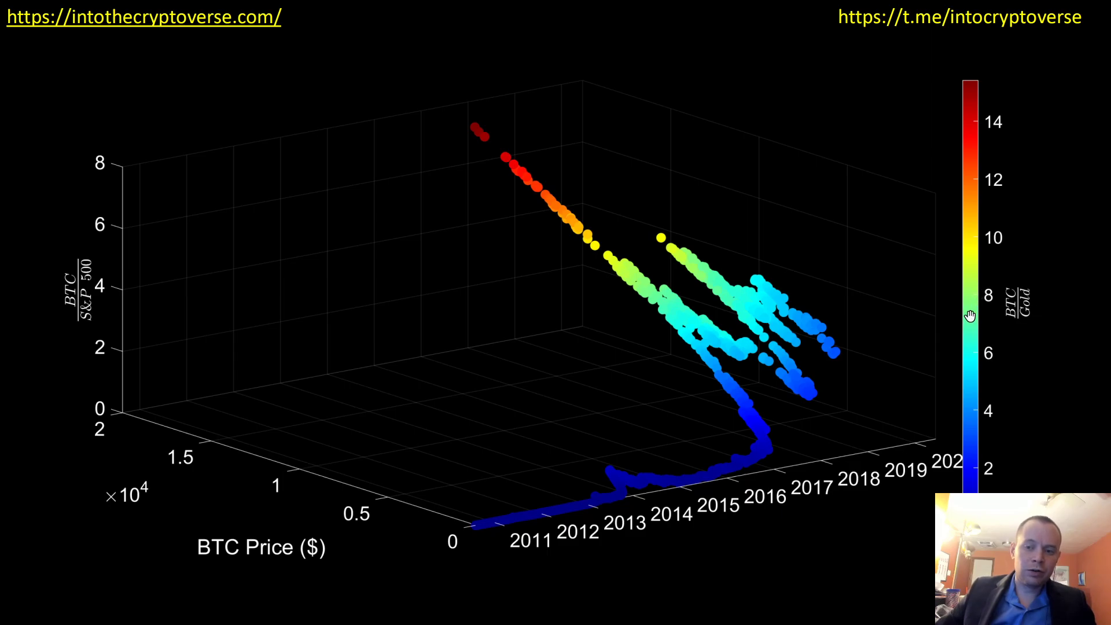
{"action": "mouse_move", "coordinate": [755, 289]}
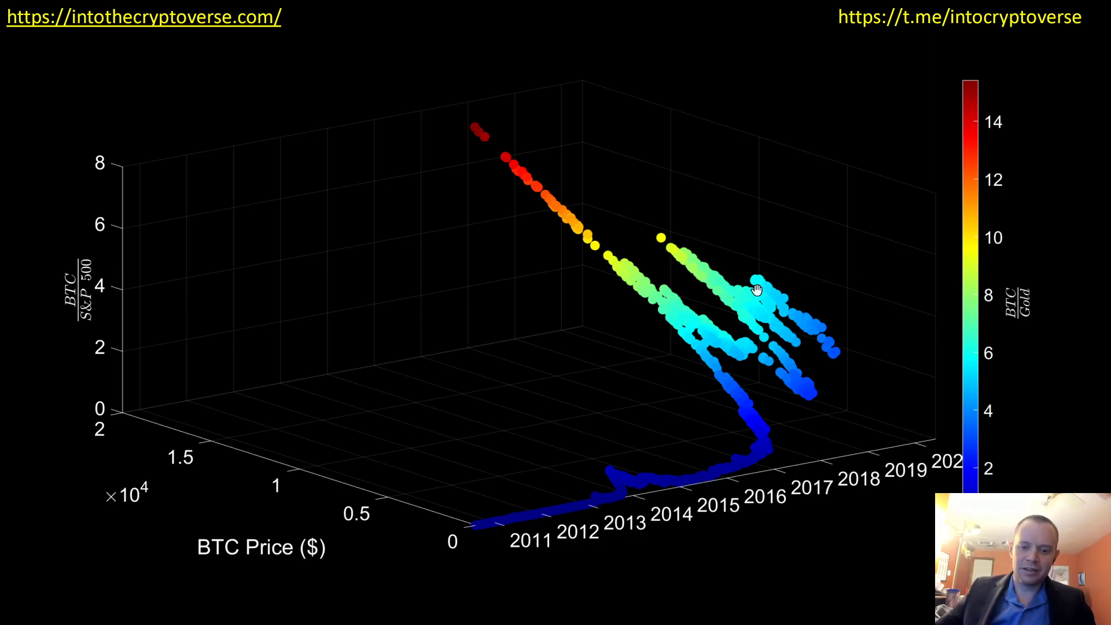
{"action": "mouse_move", "coordinate": [805, 364]}
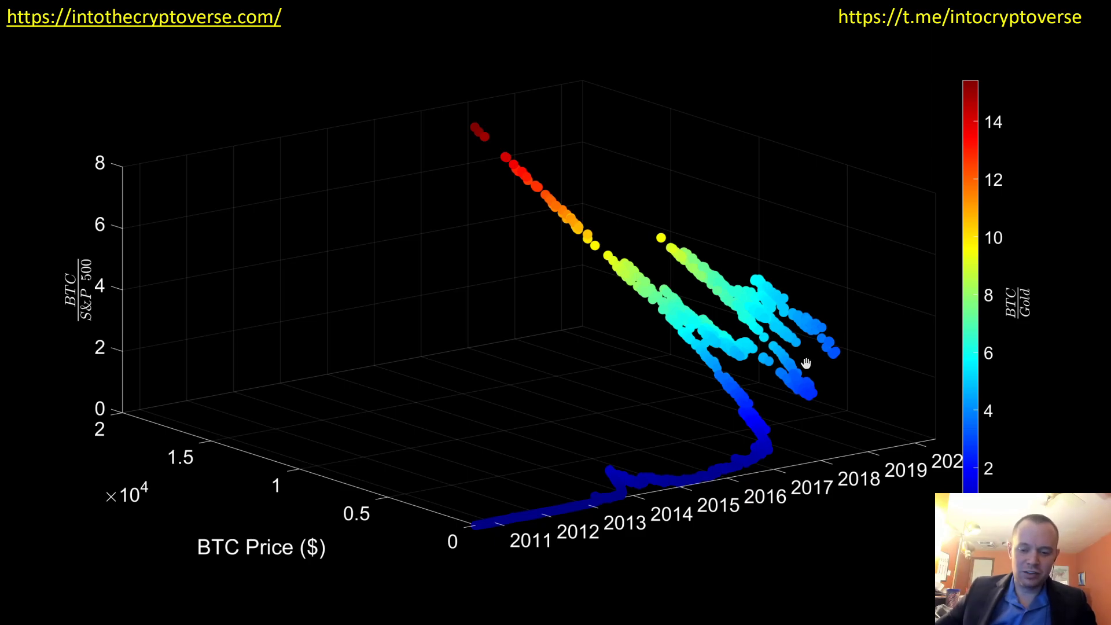
{"action": "mouse_move", "coordinate": [772, 358]}
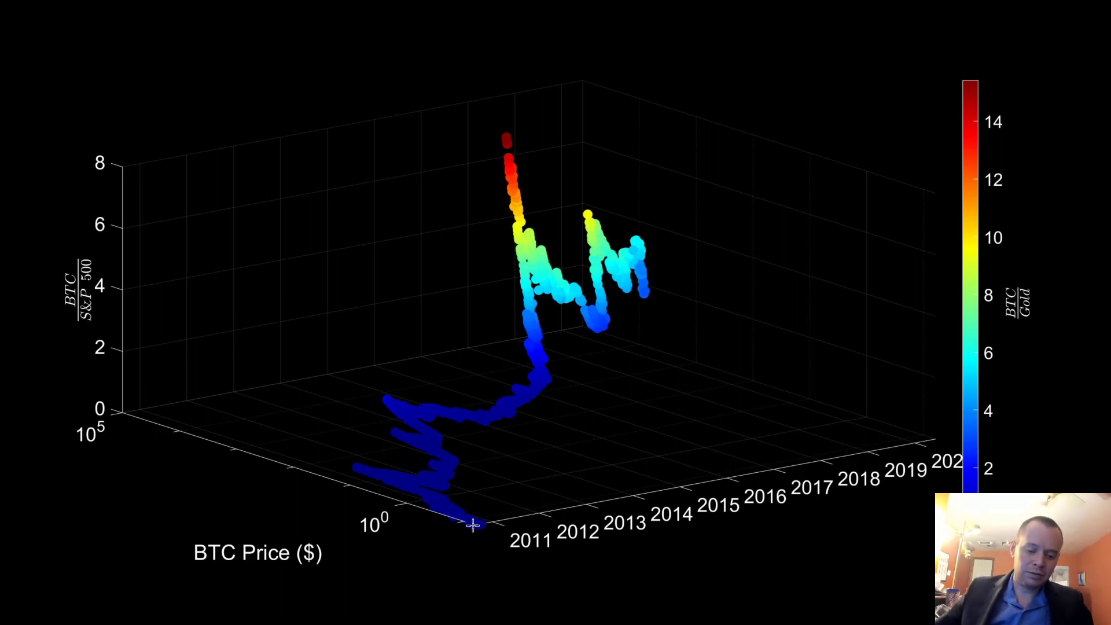
{"action": "mouse_move", "coordinate": [536, 397]}
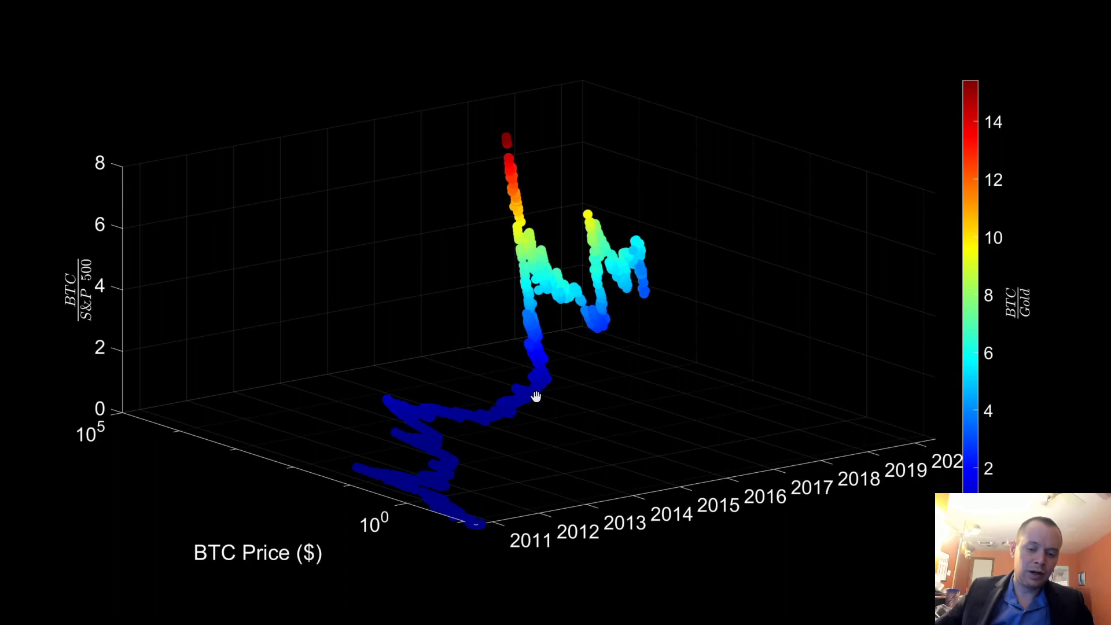
{"action": "mouse_move", "coordinate": [432, 452]}
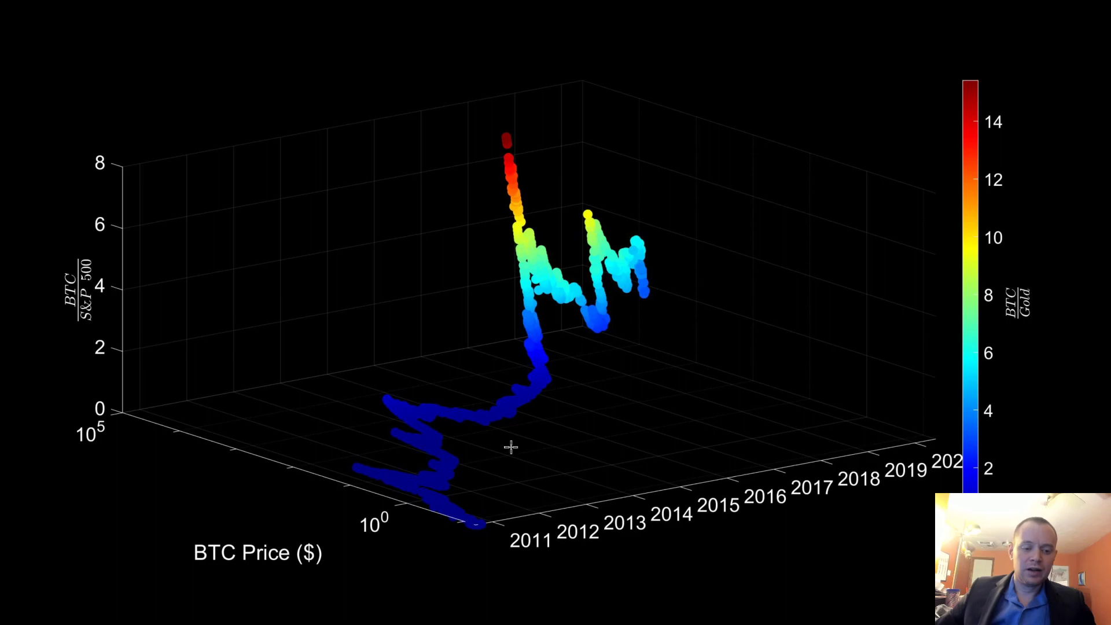
{"action": "mouse_move", "coordinate": [398, 440]}
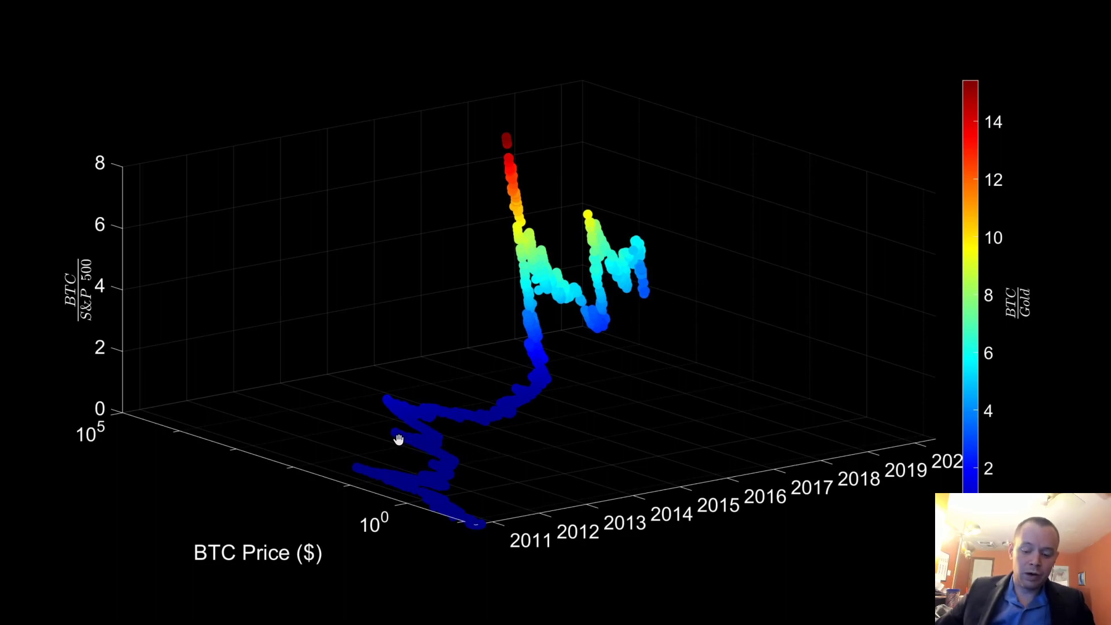
{"action": "mouse_move", "coordinate": [1039, 321]}
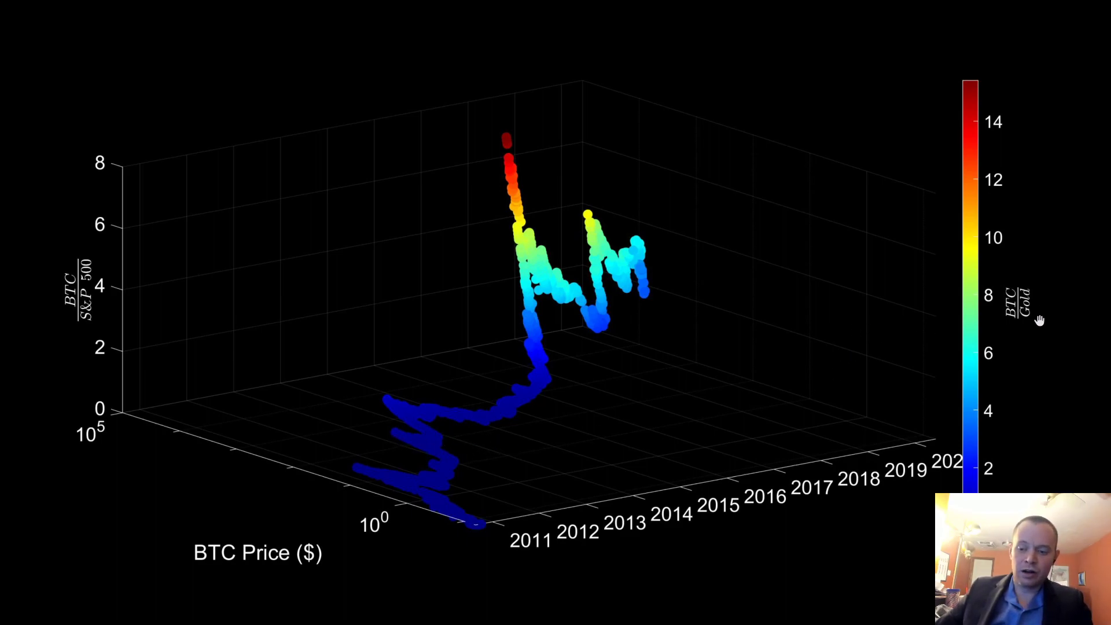
{"action": "mouse_move", "coordinate": [1009, 315]}
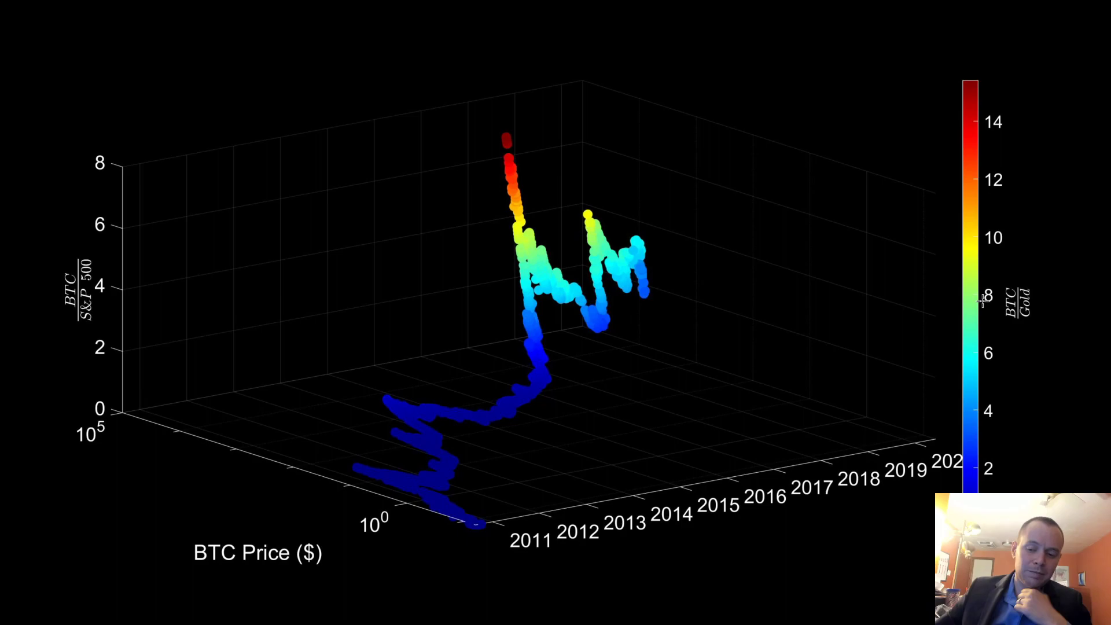
{"action": "mouse_move", "coordinate": [827, 355]}
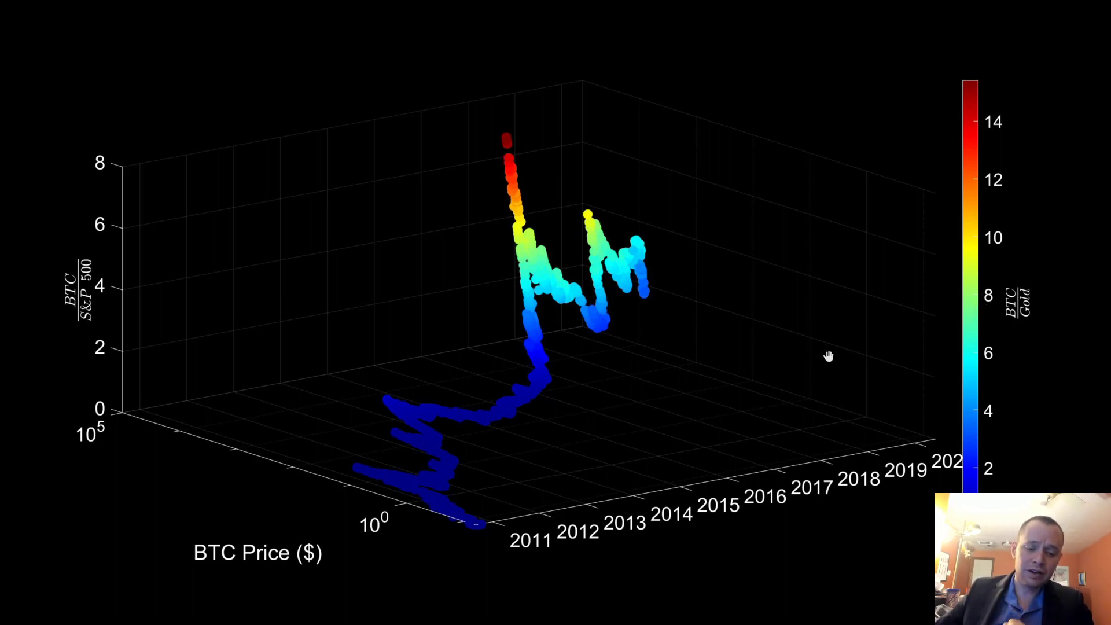
{"action": "mouse_move", "coordinate": [509, 534]}
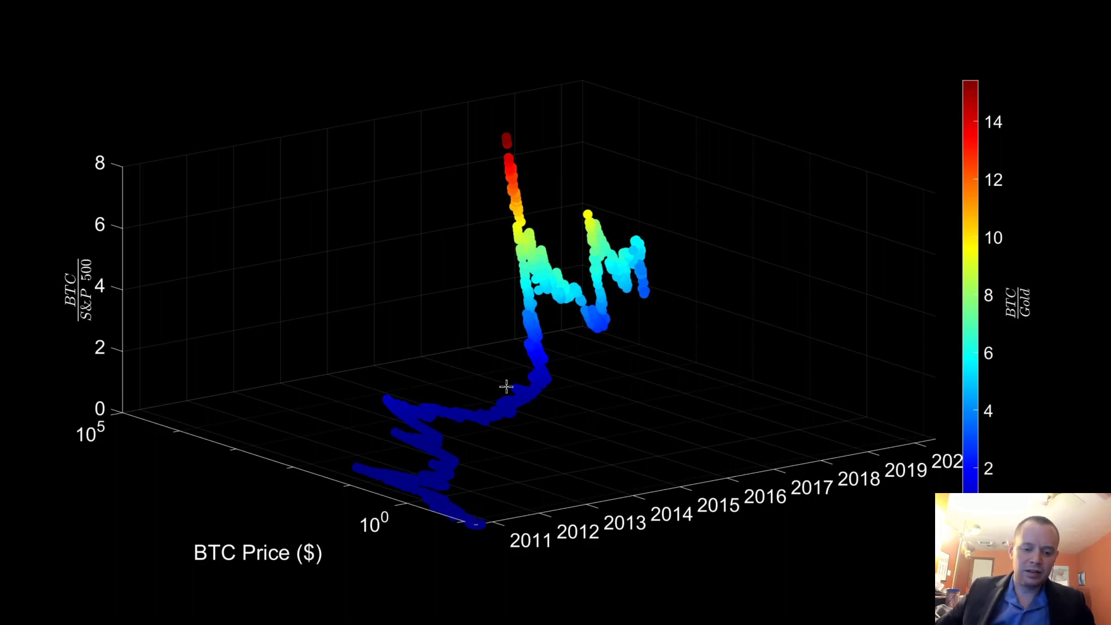
{"action": "mouse_move", "coordinate": [514, 186]}
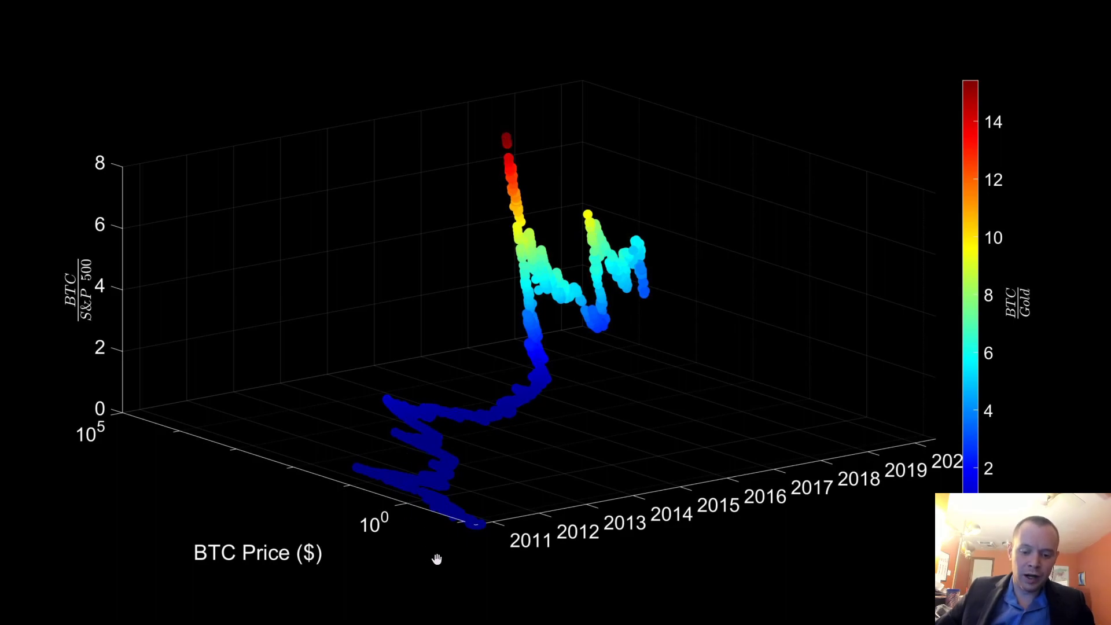
{"action": "mouse_move", "coordinate": [537, 388]}
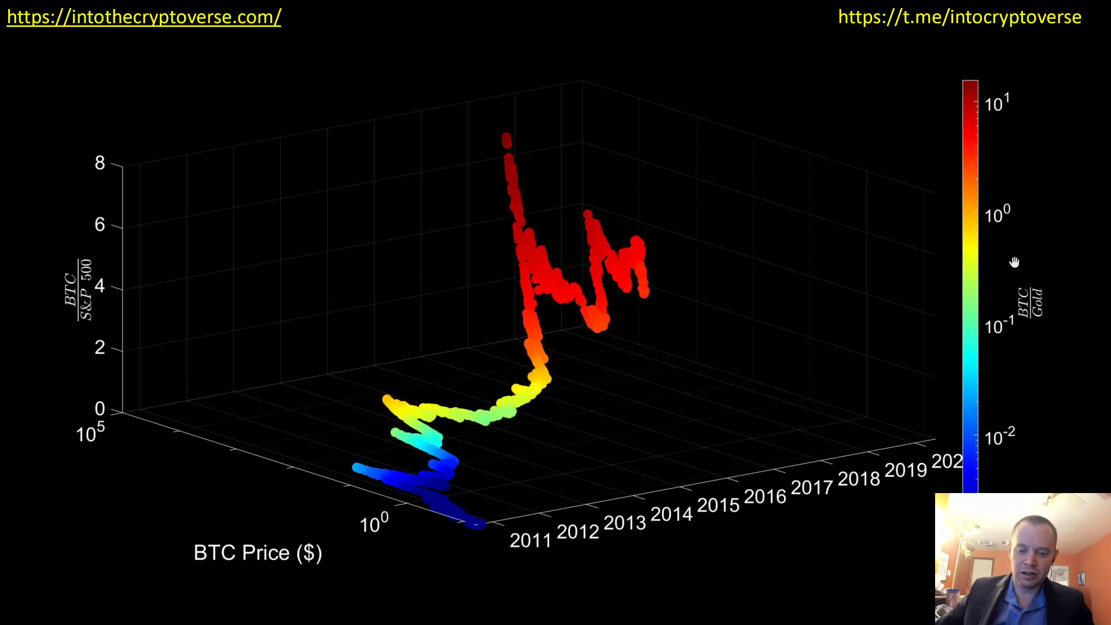
{"action": "mouse_move", "coordinate": [497, 494]}
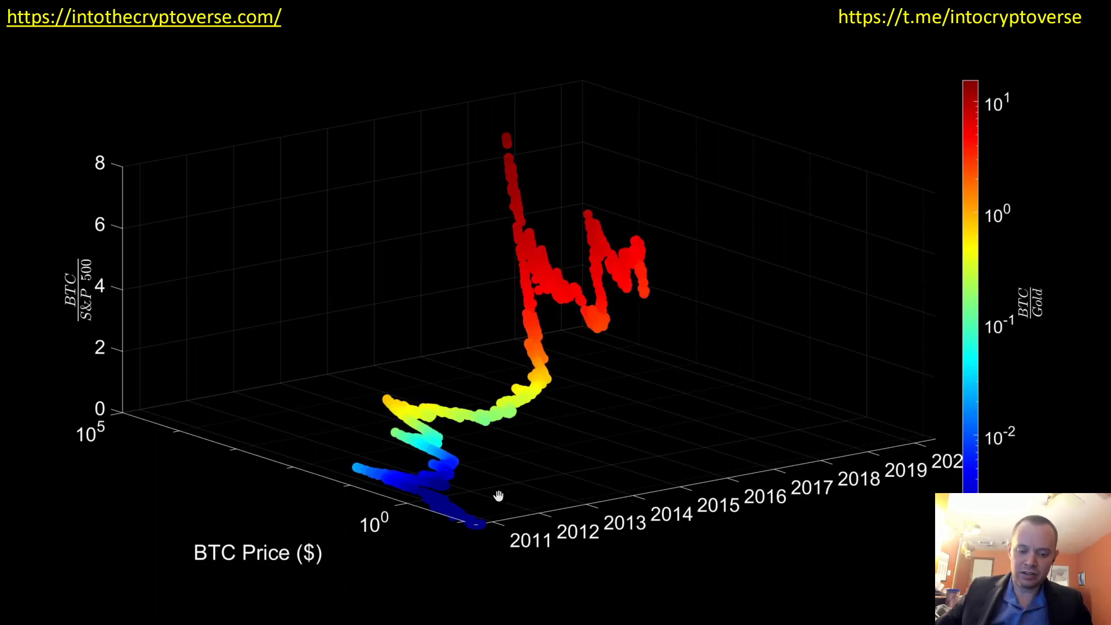
{"action": "mouse_move", "coordinate": [990, 336]}
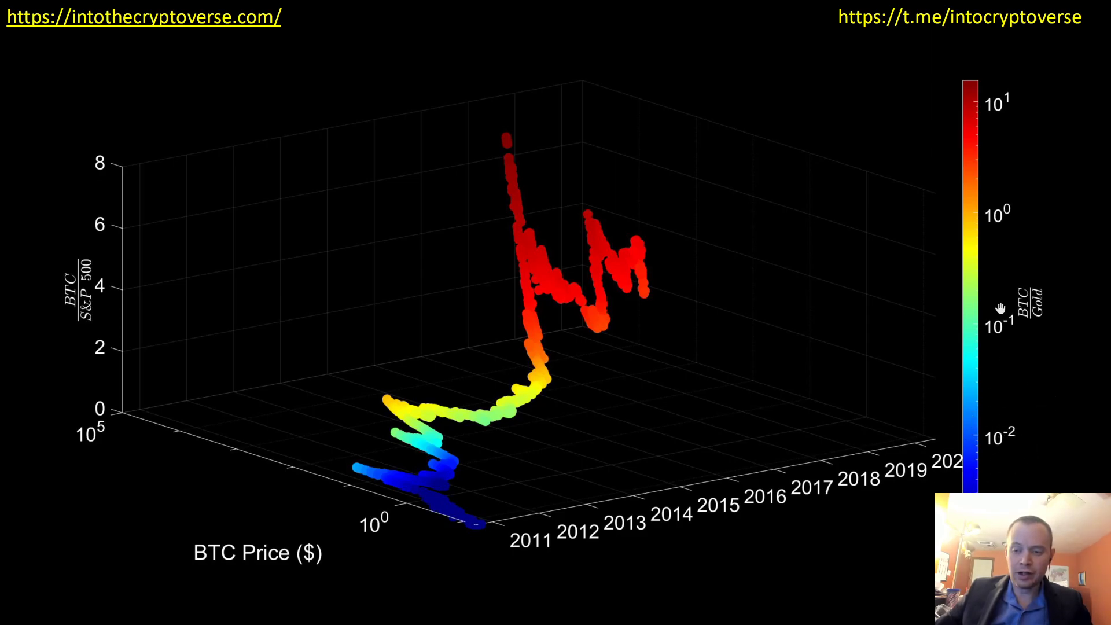
{"action": "mouse_move", "coordinate": [975, 63]}
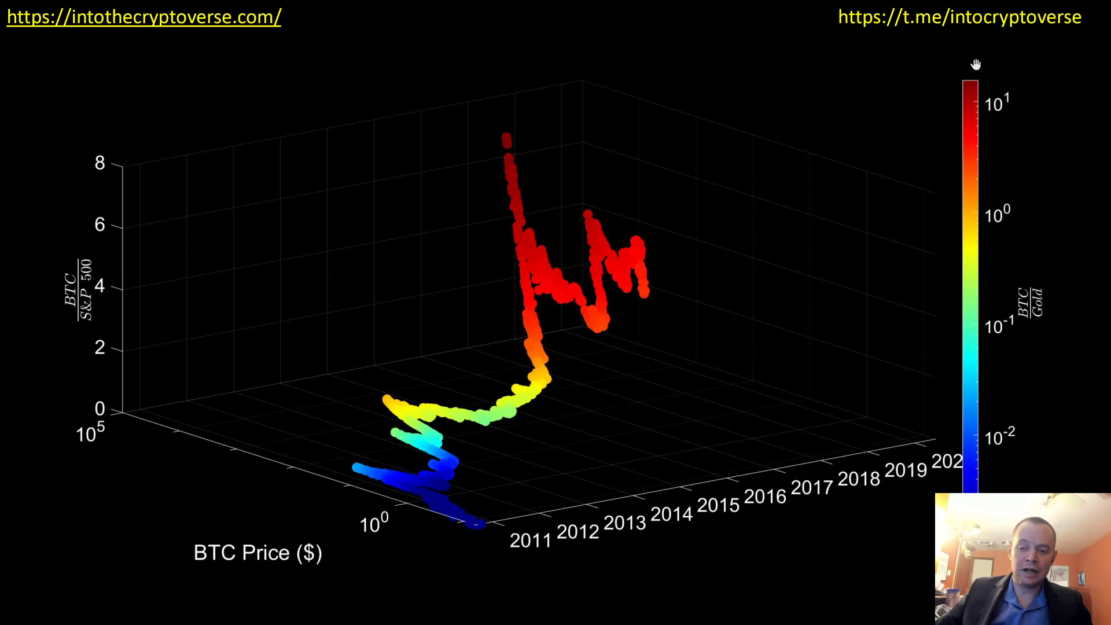
{"action": "mouse_move", "coordinate": [1038, 279]}
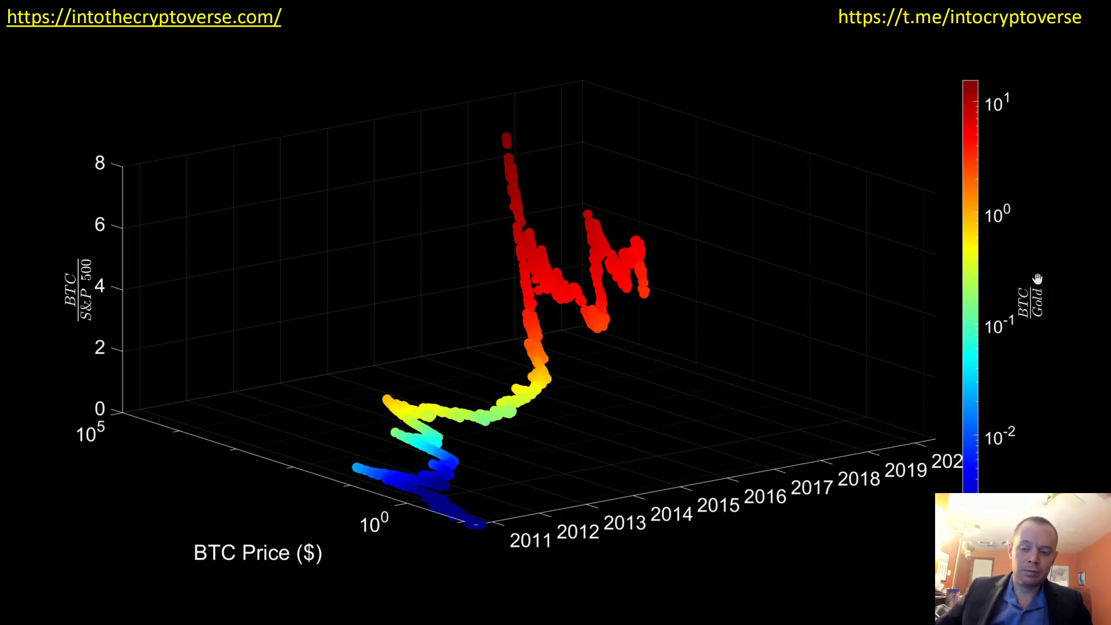
{"action": "mouse_move", "coordinate": [1017, 440]}
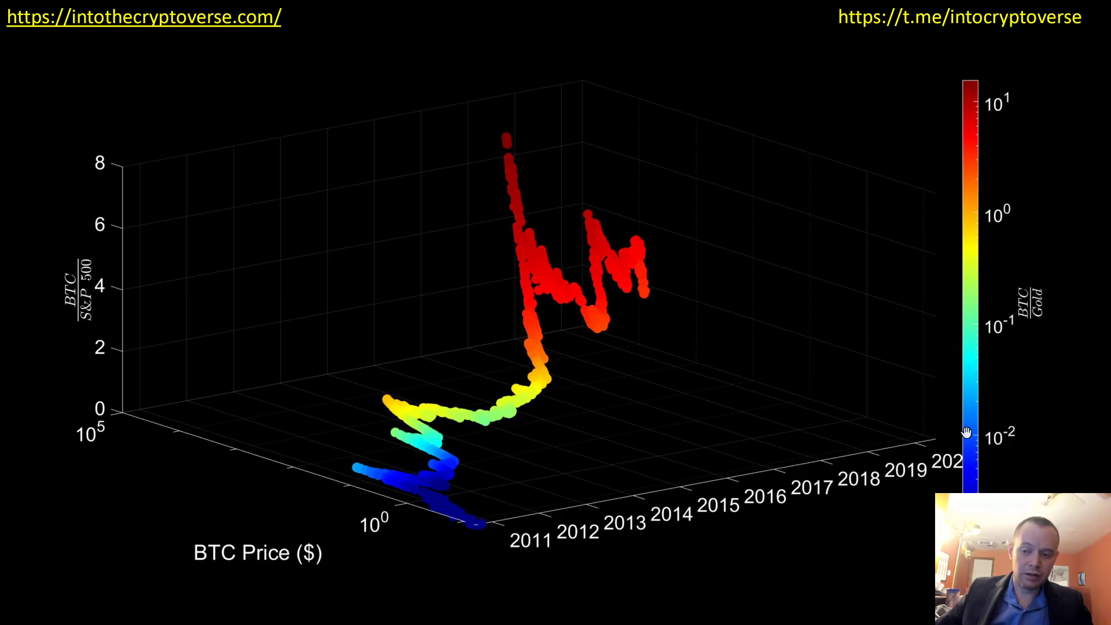
{"action": "mouse_move", "coordinate": [892, 190]}
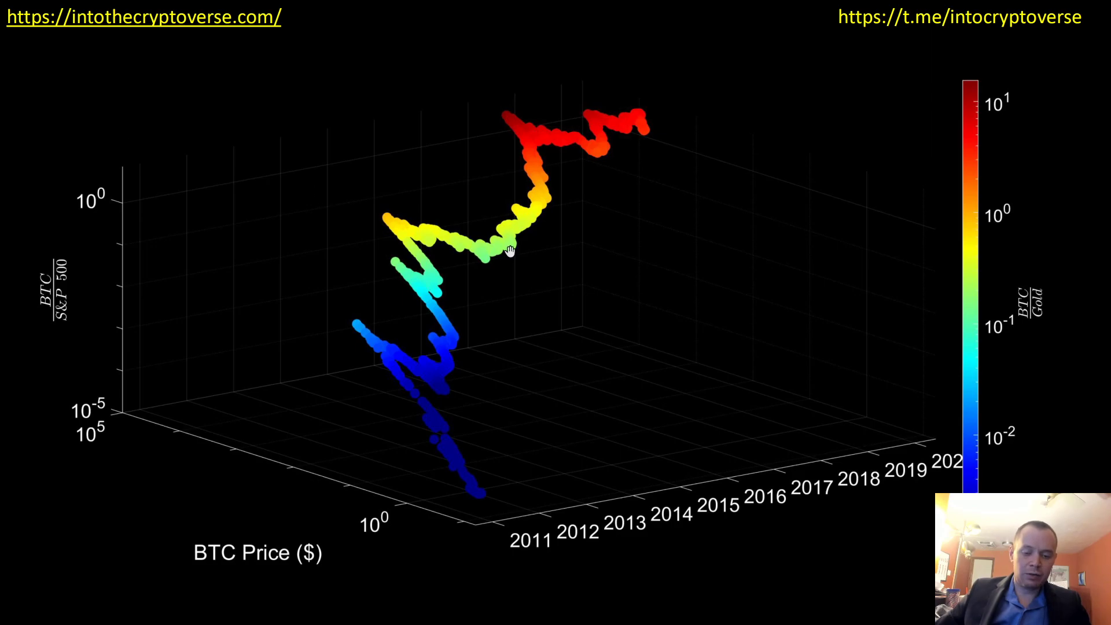
{"action": "mouse_move", "coordinate": [861, 442]}
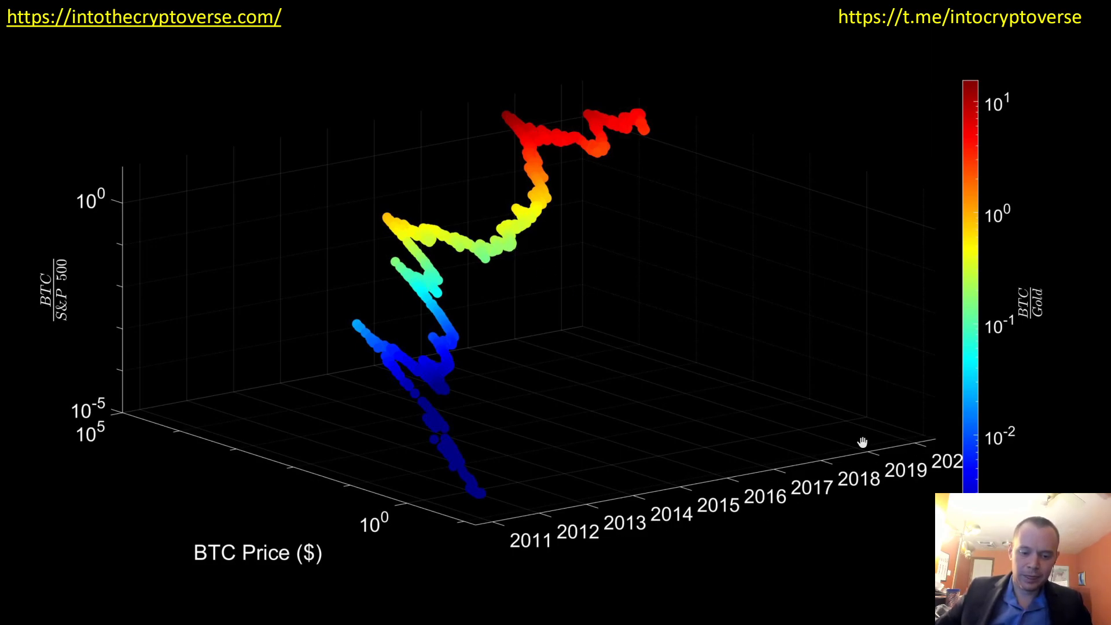
{"action": "mouse_move", "coordinate": [152, 404]}
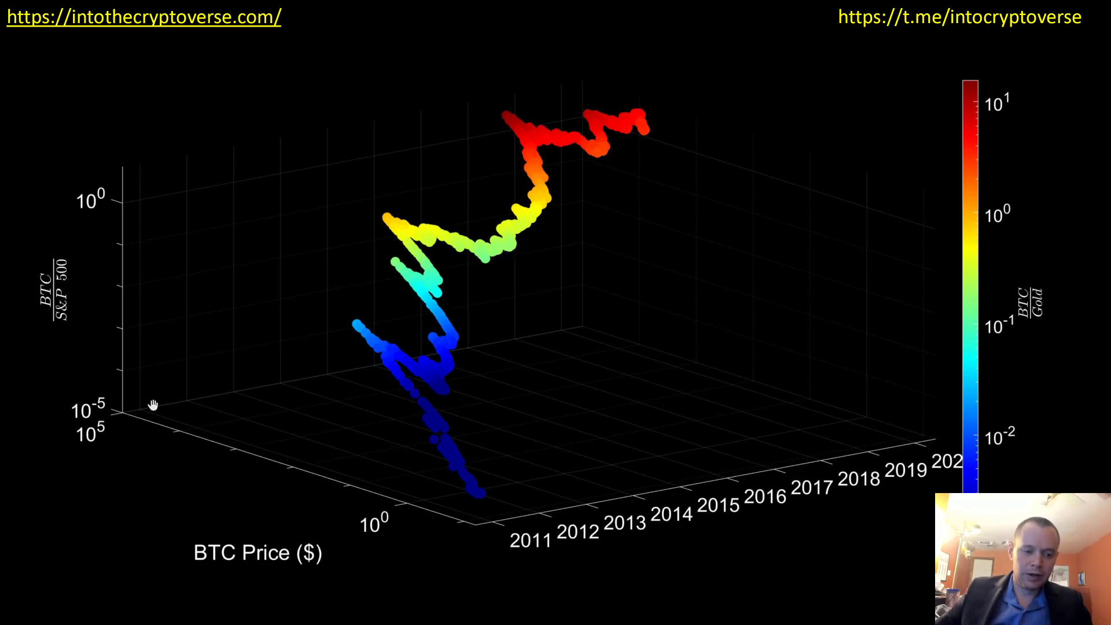
{"action": "mouse_move", "coordinate": [317, 383]}
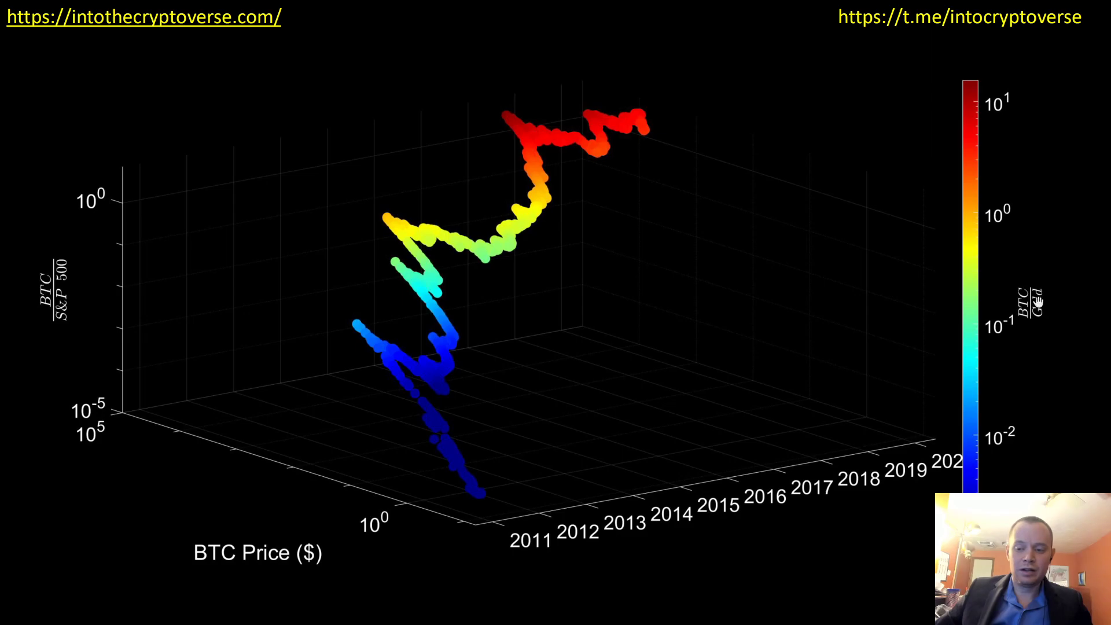
{"action": "mouse_move", "coordinate": [995, 354]}
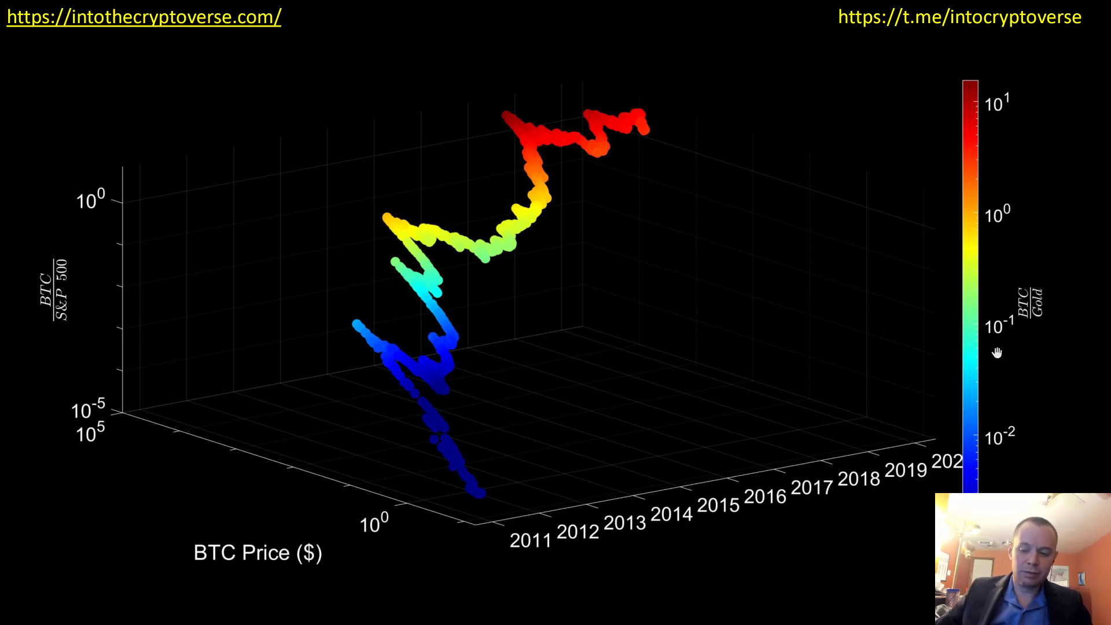
{"action": "mouse_move", "coordinate": [495, 359]}
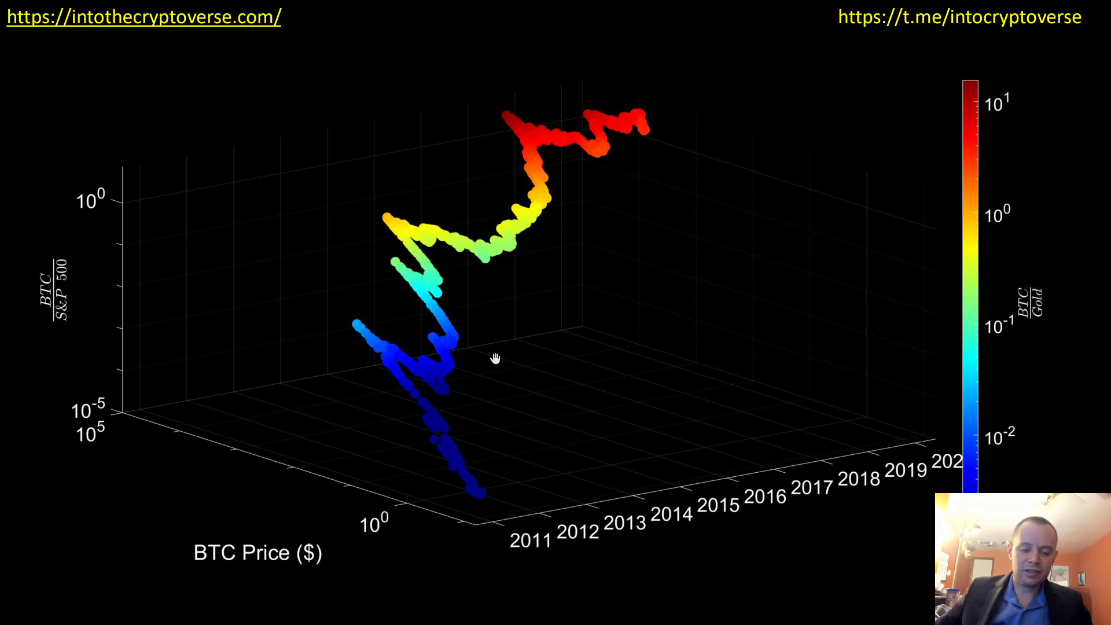
{"action": "mouse_move", "coordinate": [509, 206]}
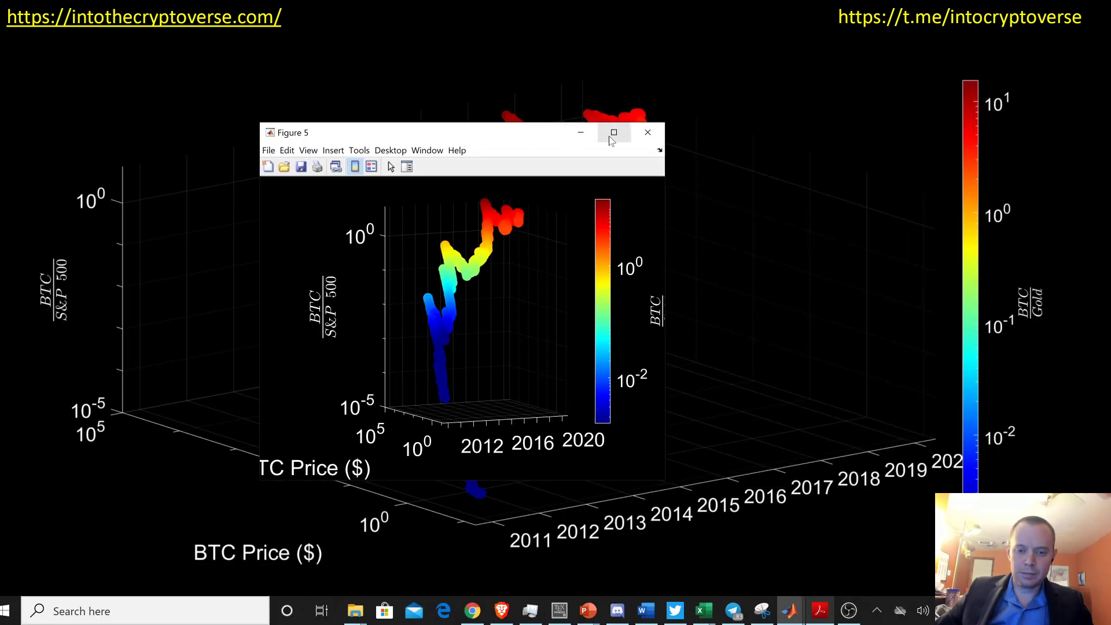
Maximize the Figure 5 window so the 3D plot fills the screen.
{"action": "left_click", "coordinate": [614, 132]}
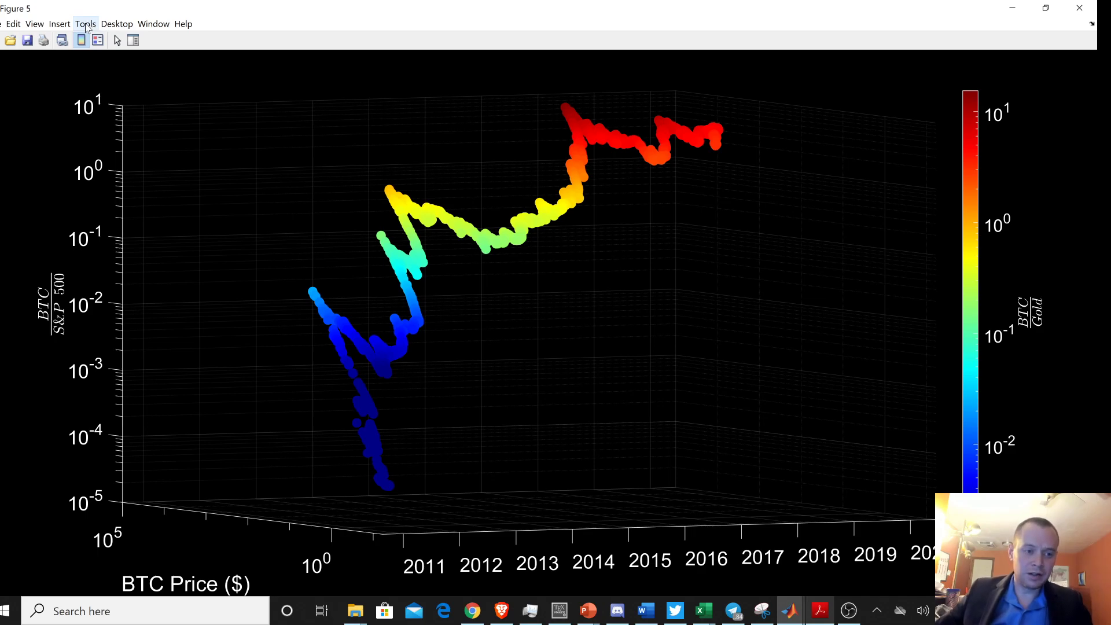
Bring up the figure's Tools menu, where Rotate 3D is checked.
{"action": "left_click", "coordinate": [84, 24]}
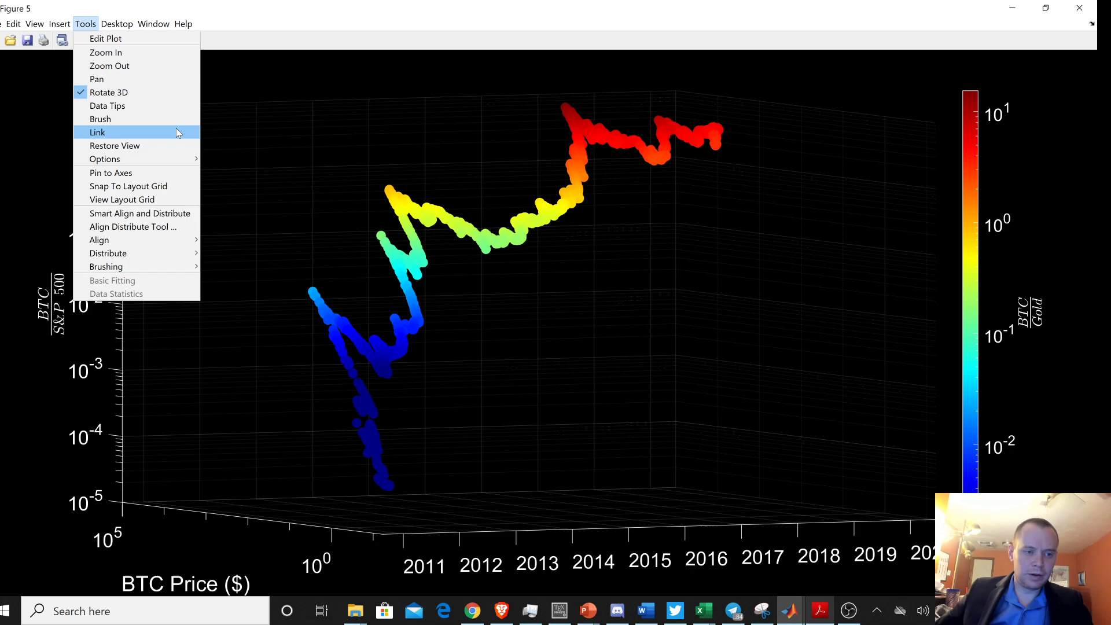
{"action": "mouse_move", "coordinate": [108, 92]}
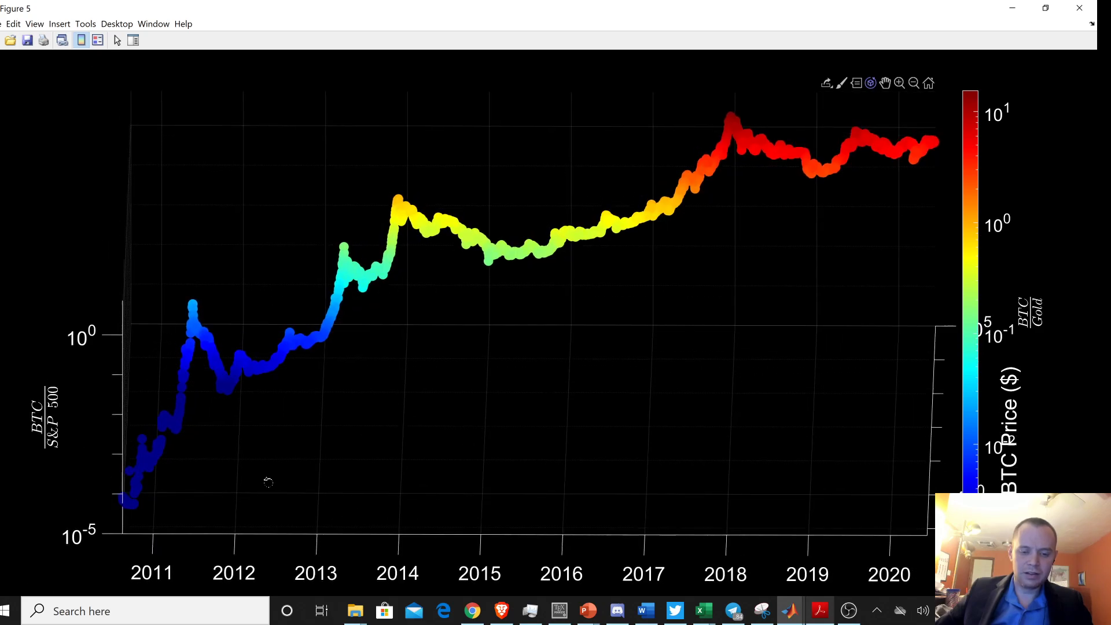
{"action": "mouse_move", "coordinate": [439, 183]}
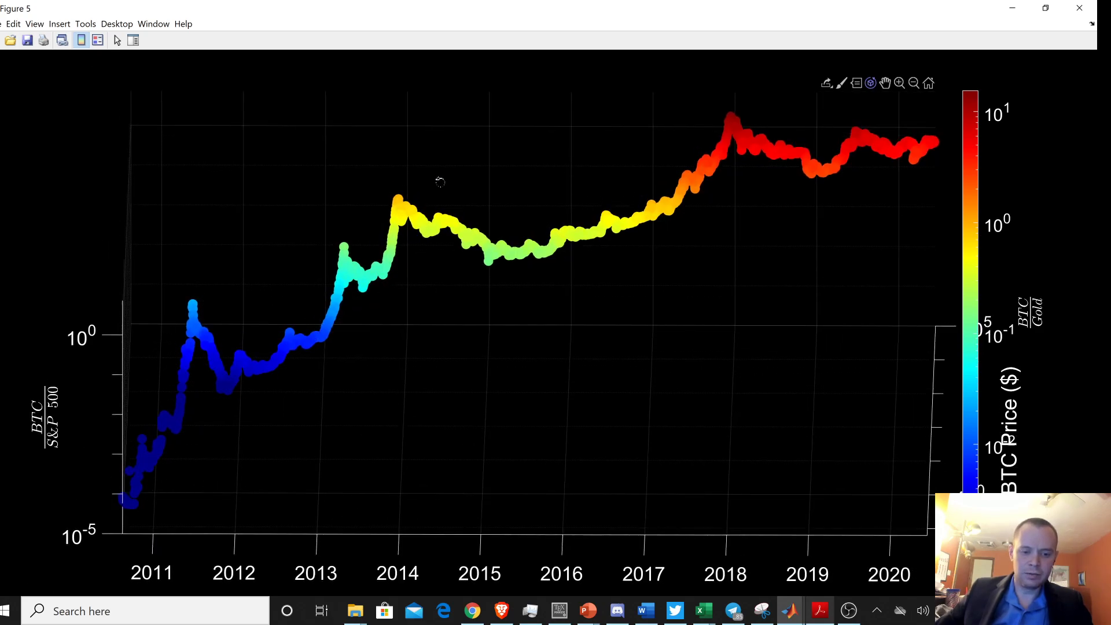
{"action": "mouse_move", "coordinate": [761, 134]}
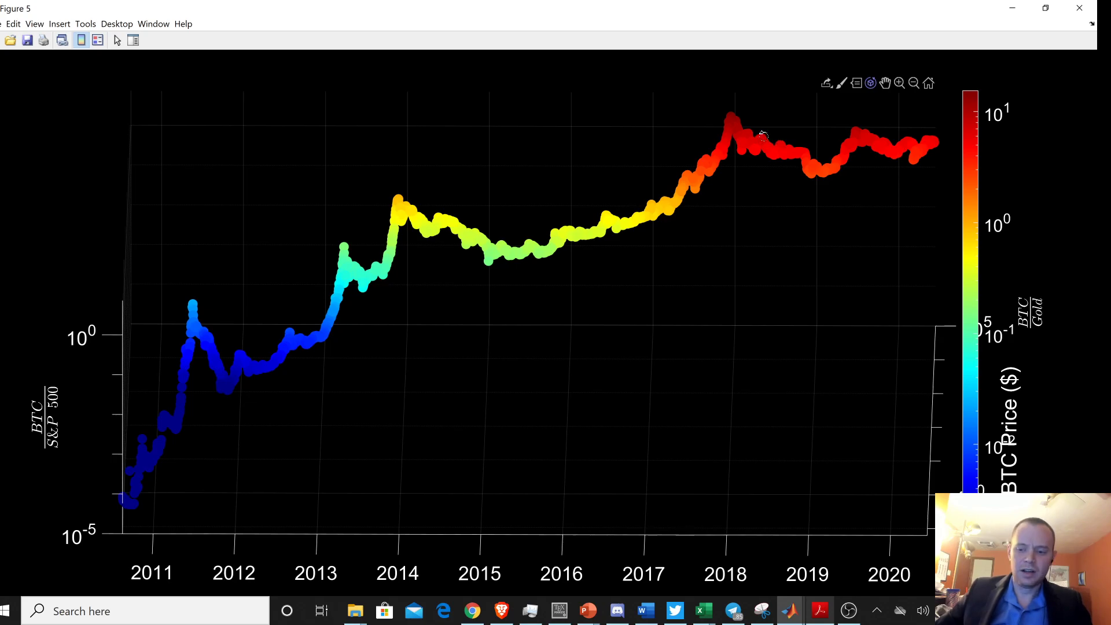
{"action": "mouse_move", "coordinate": [1014, 327]}
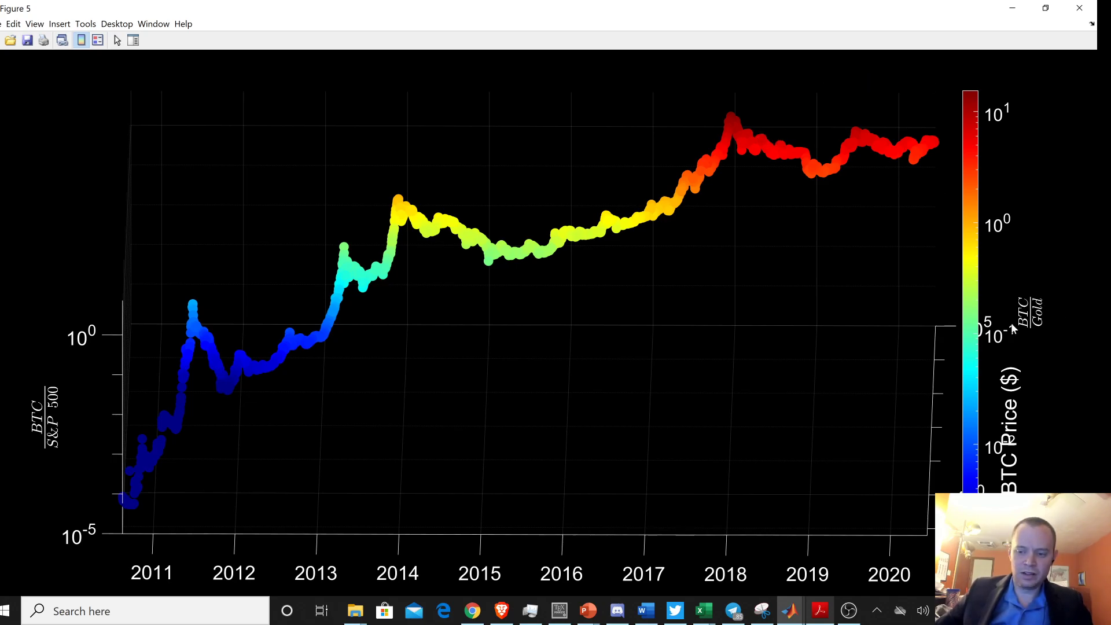
{"action": "mouse_move", "coordinate": [153, 485]}
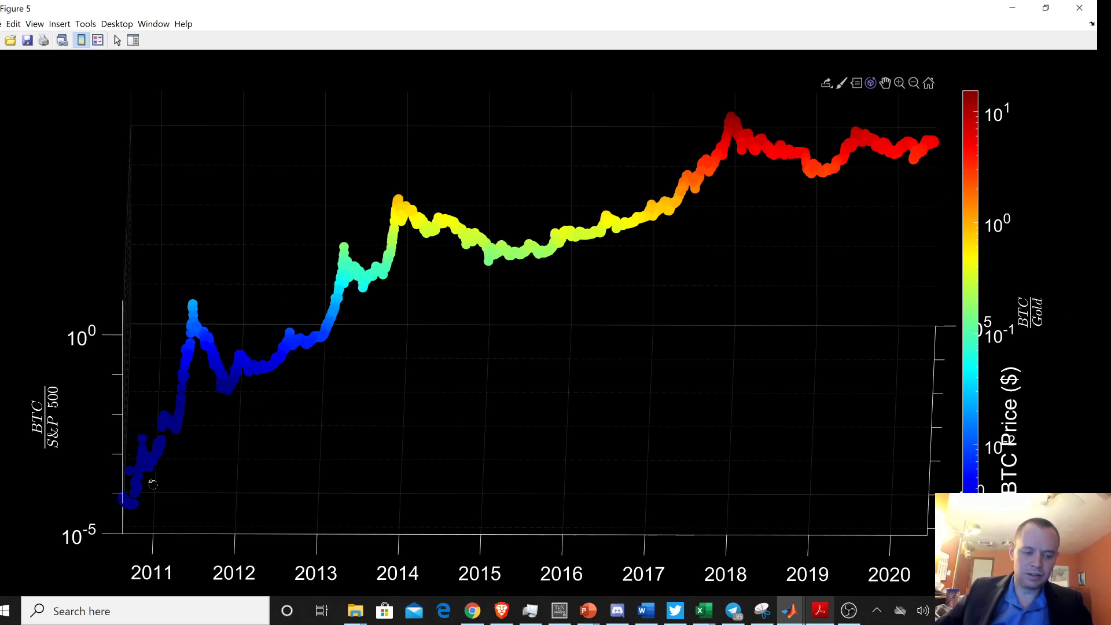
{"action": "mouse_move", "coordinate": [600, 260]}
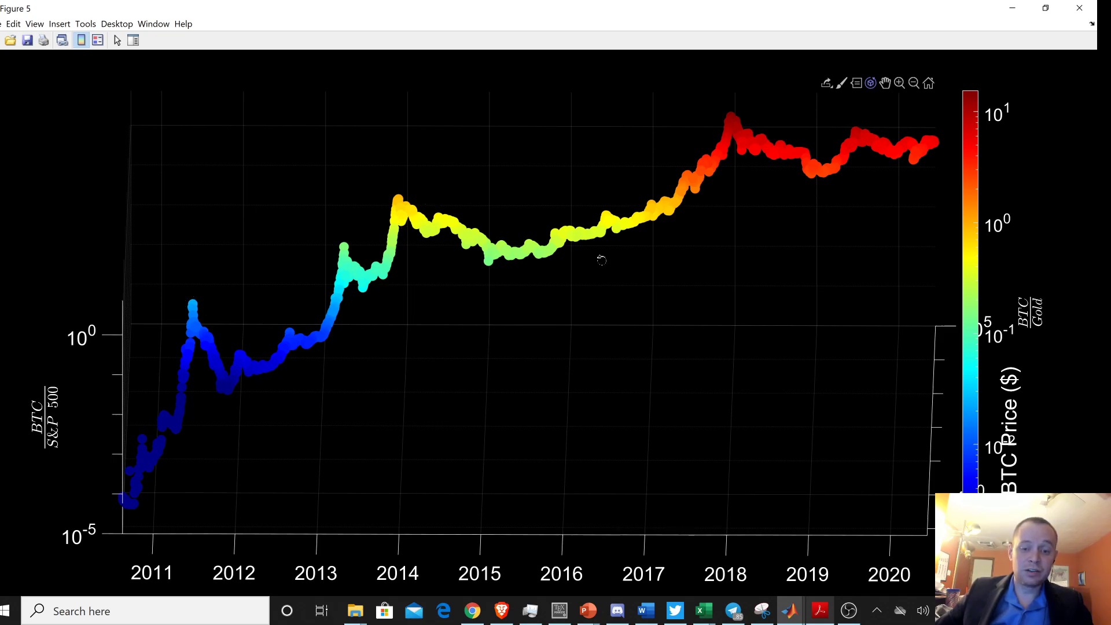
{"action": "mouse_move", "coordinate": [985, 197]}
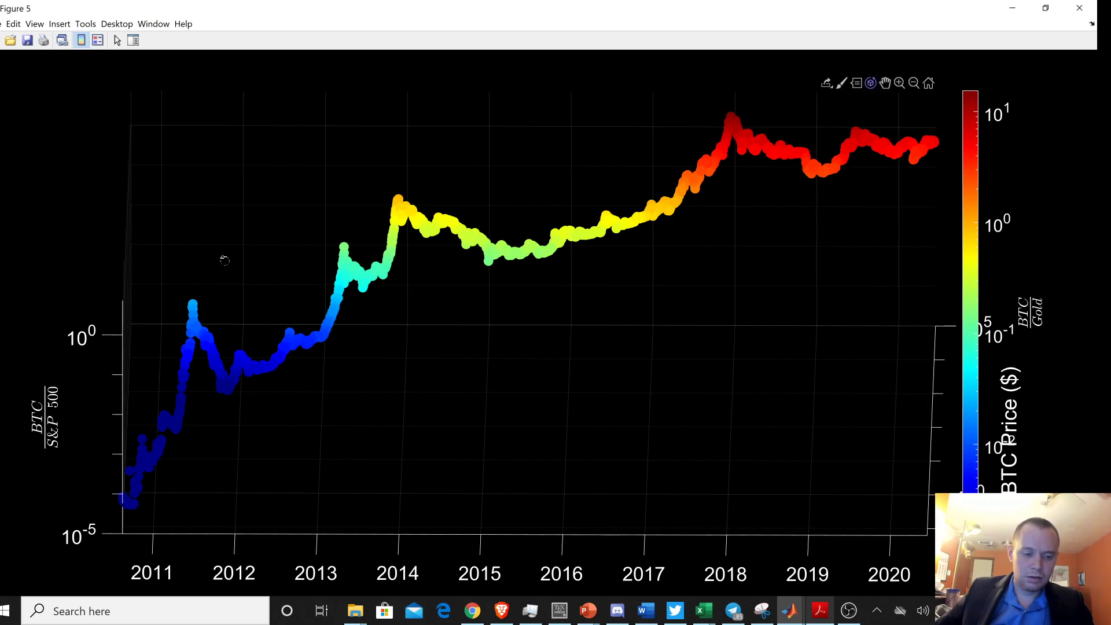
{"action": "mouse_move", "coordinate": [978, 143]}
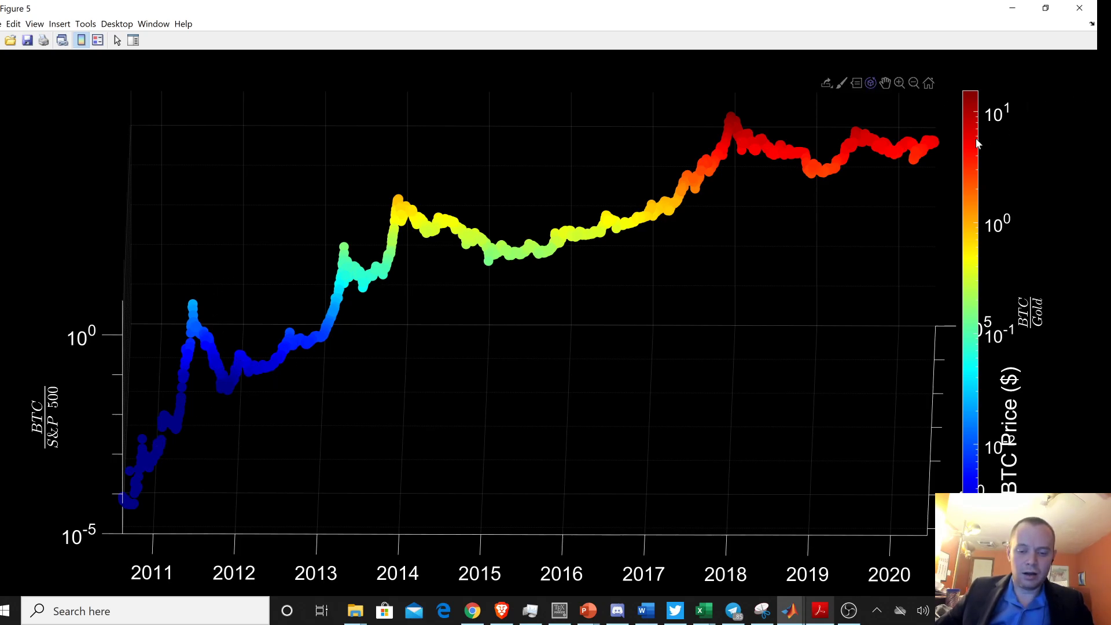
{"action": "mouse_move", "coordinate": [876, 21]}
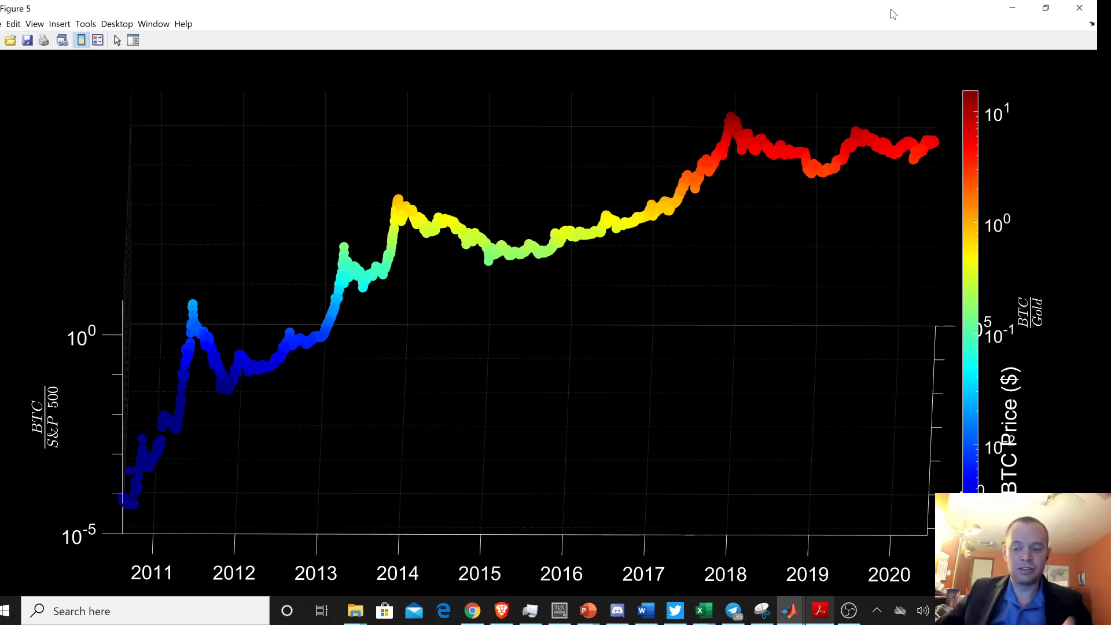
{"action": "mouse_move", "coordinate": [491, 169]}
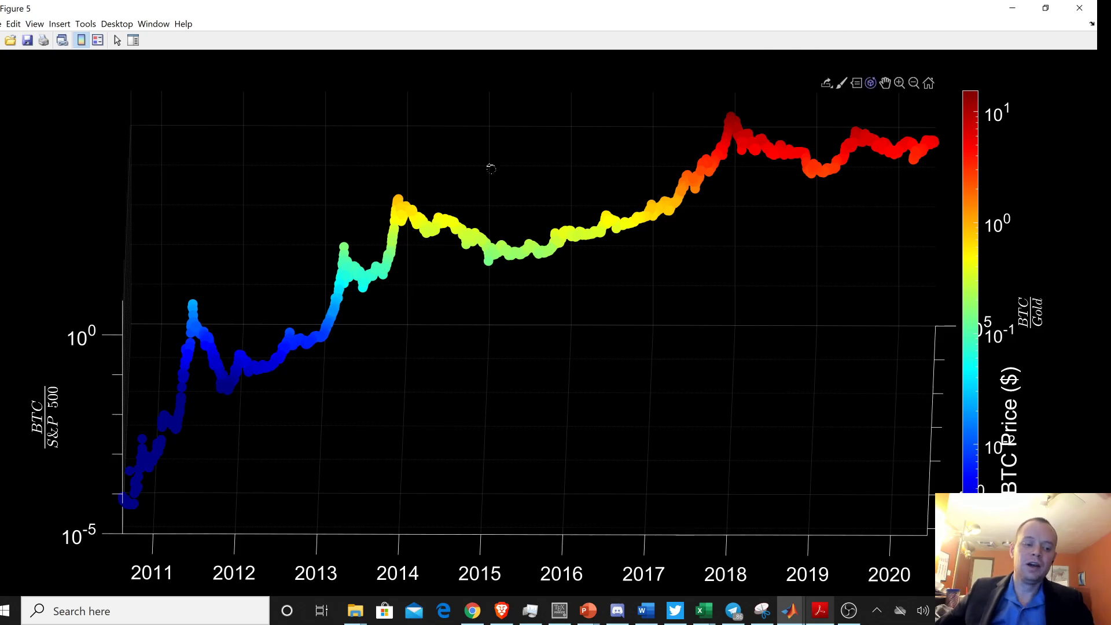
{"action": "mouse_move", "coordinate": [460, 183]}
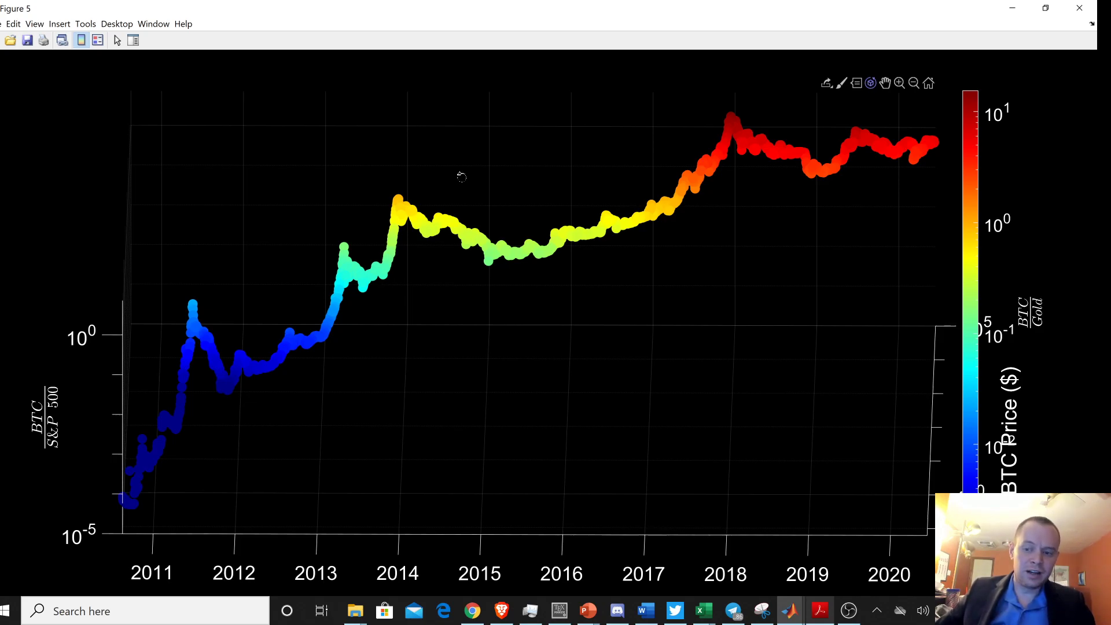
{"action": "mouse_move", "coordinate": [103, 499]}
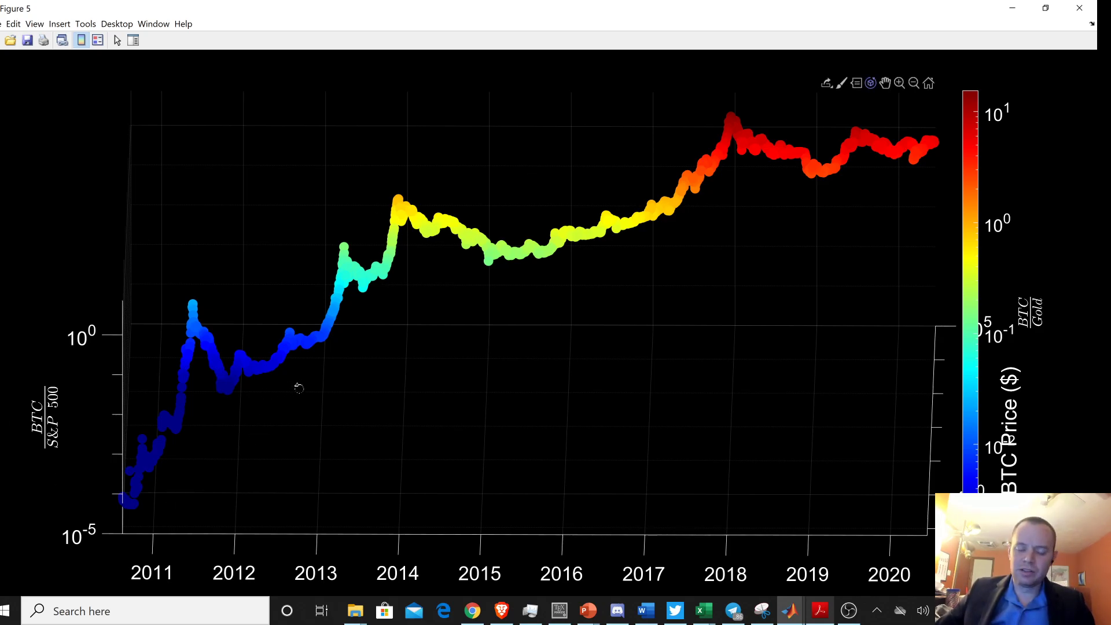
{"action": "mouse_move", "coordinate": [464, 394]}
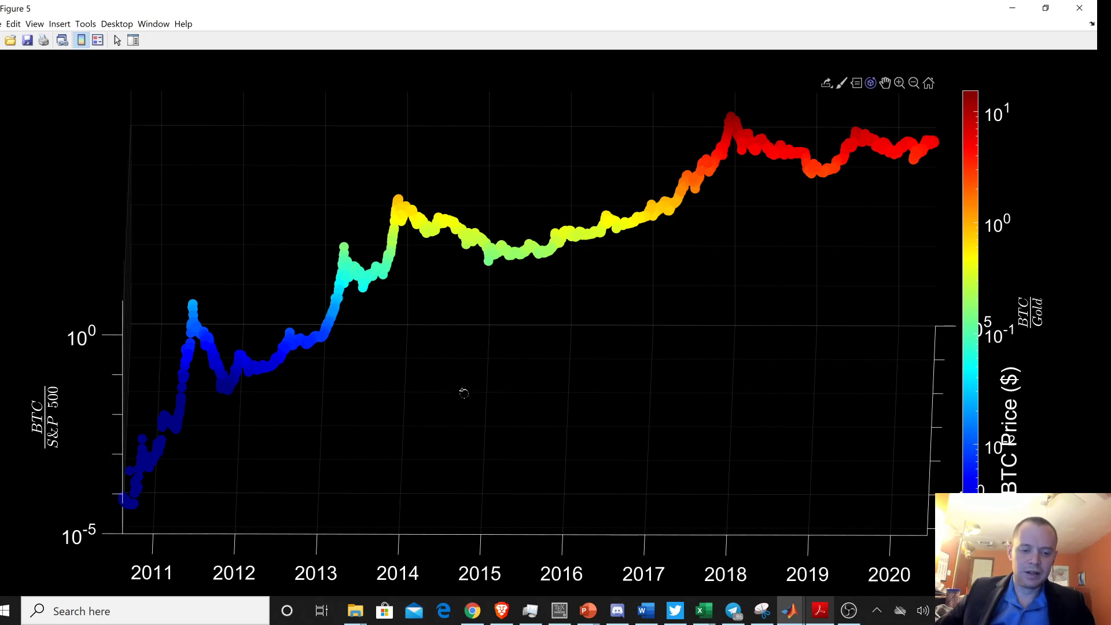
{"action": "mouse_move", "coordinate": [250, 460]}
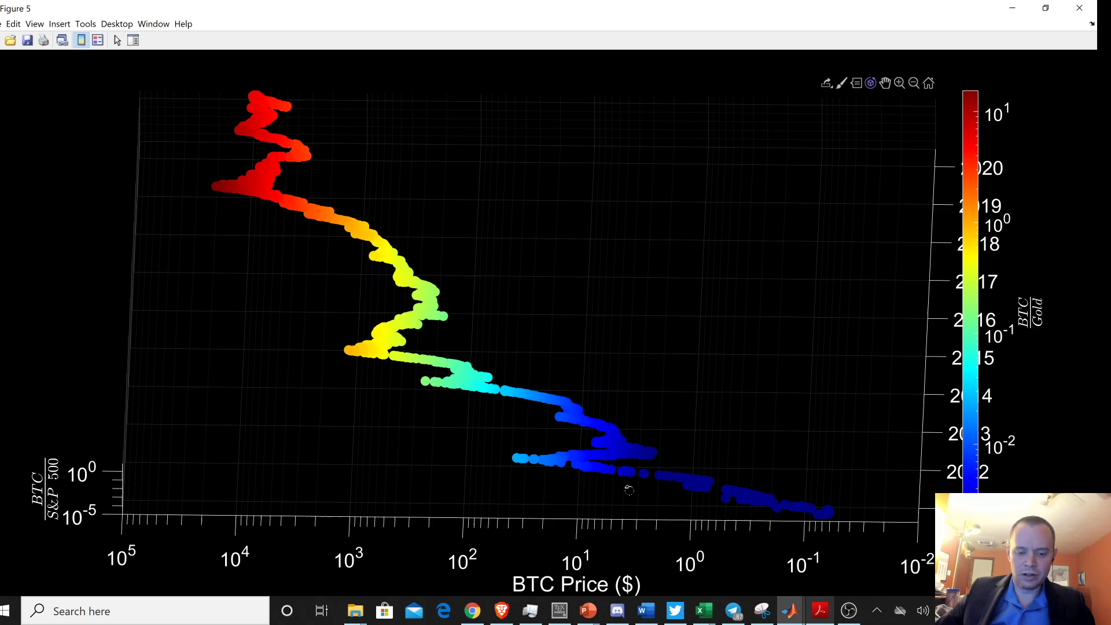
{"action": "mouse_move", "coordinate": [517, 472]}
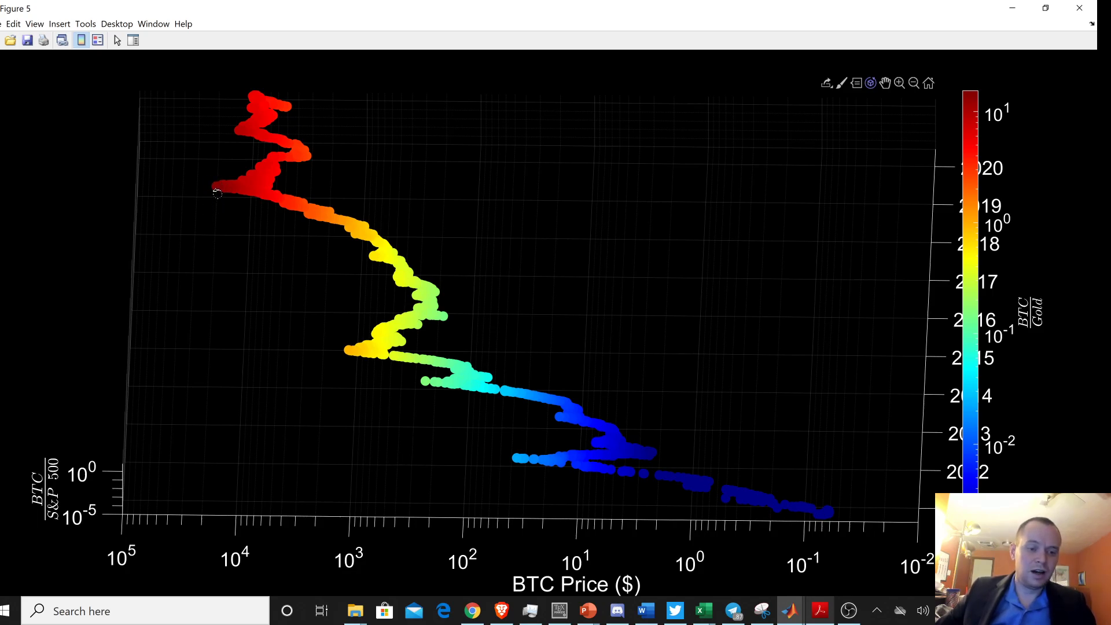
{"action": "mouse_move", "coordinate": [271, 151]}
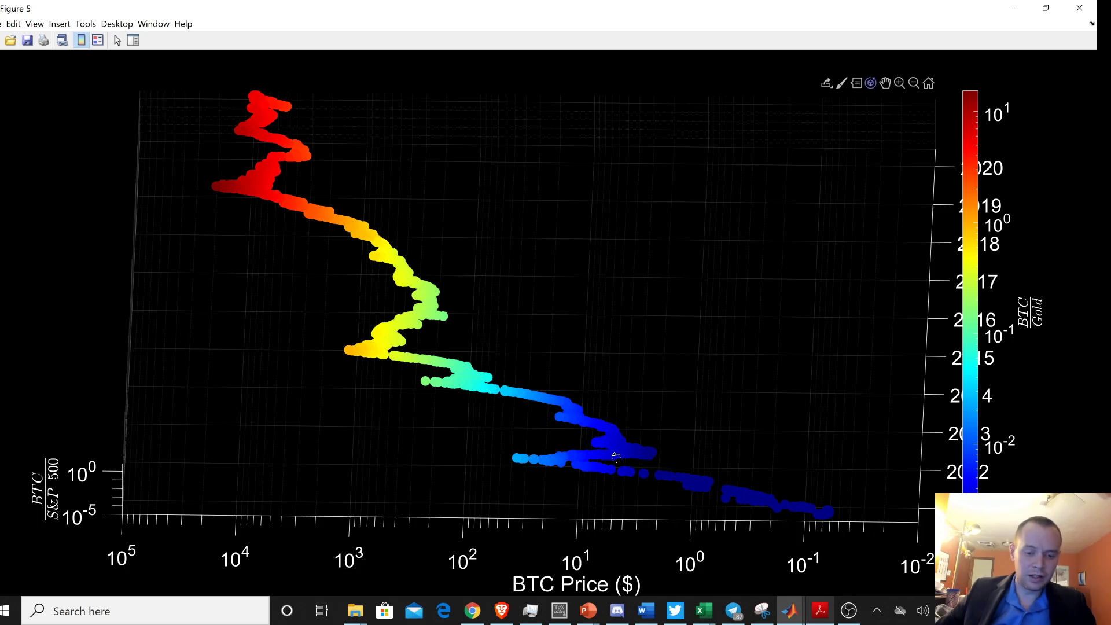
{"action": "mouse_move", "coordinate": [299, 63]}
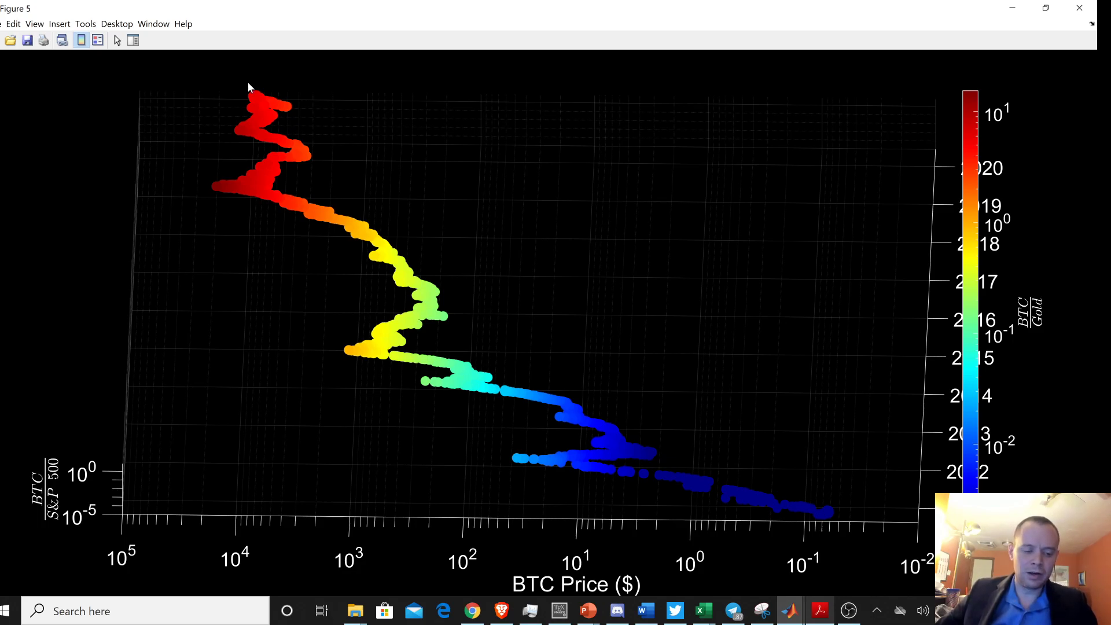
{"action": "mouse_move", "coordinate": [342, 140]}
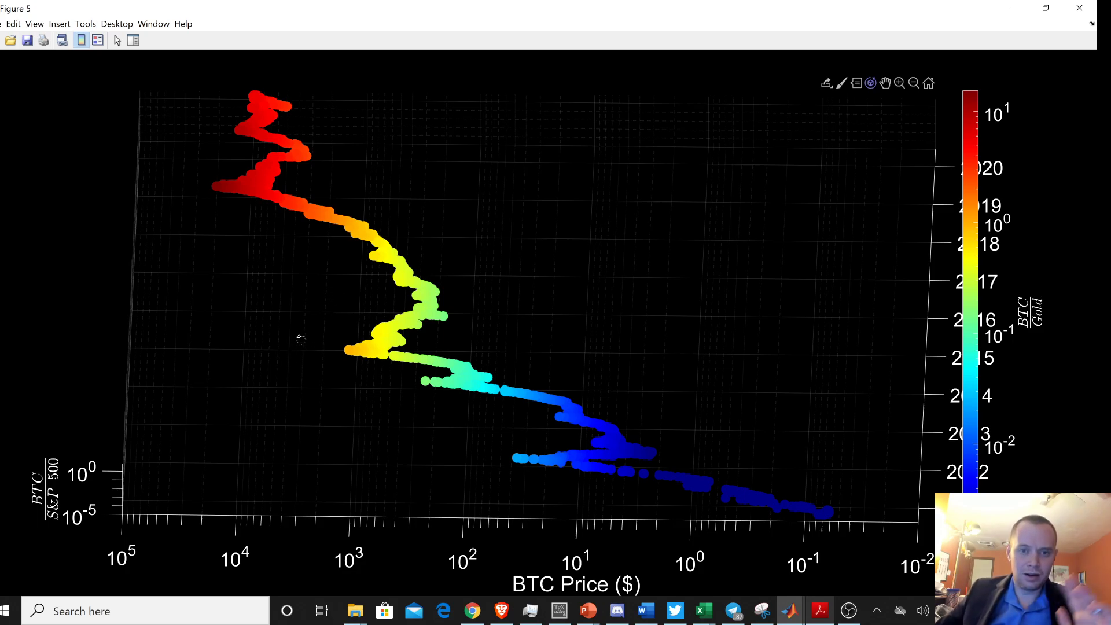
{"action": "mouse_move", "coordinate": [299, 398]}
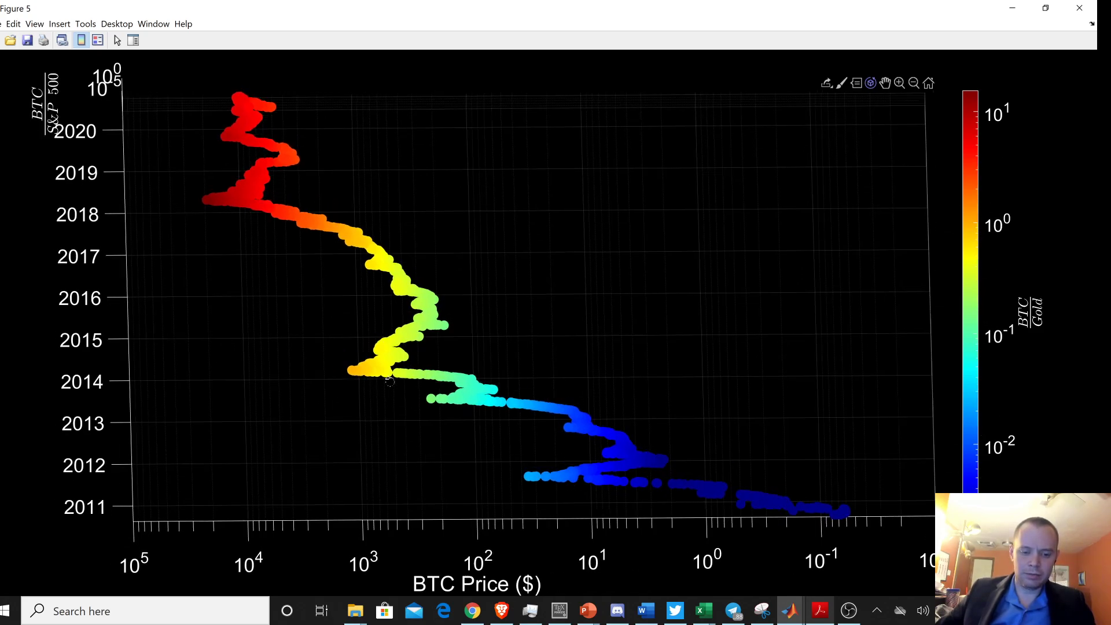
{"action": "mouse_move", "coordinate": [858, 558]}
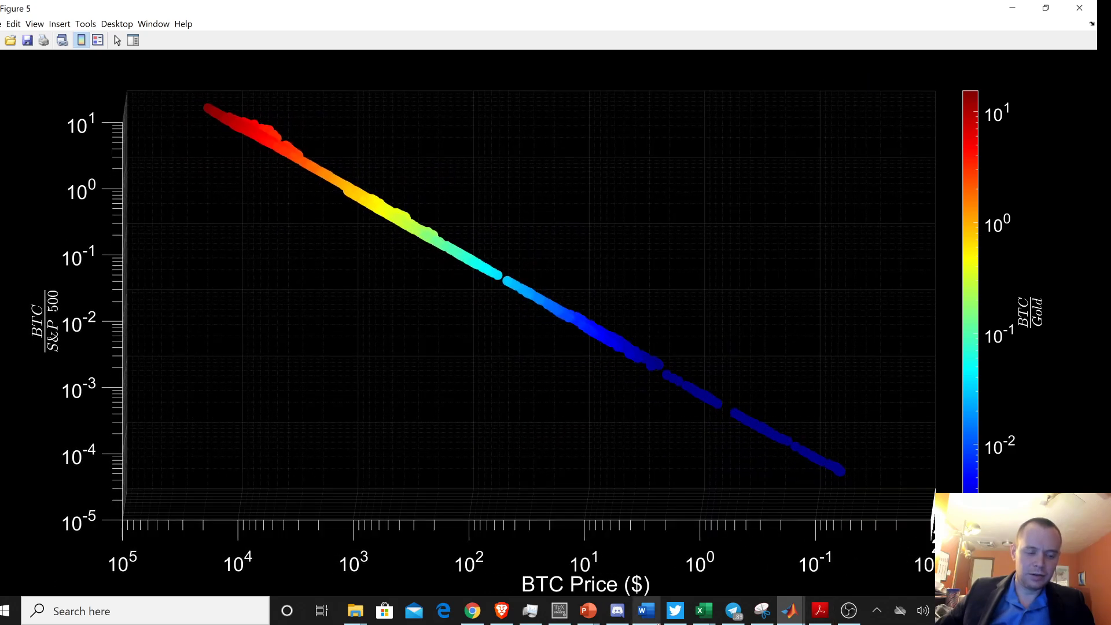
{"action": "mouse_move", "coordinate": [836, 479]}
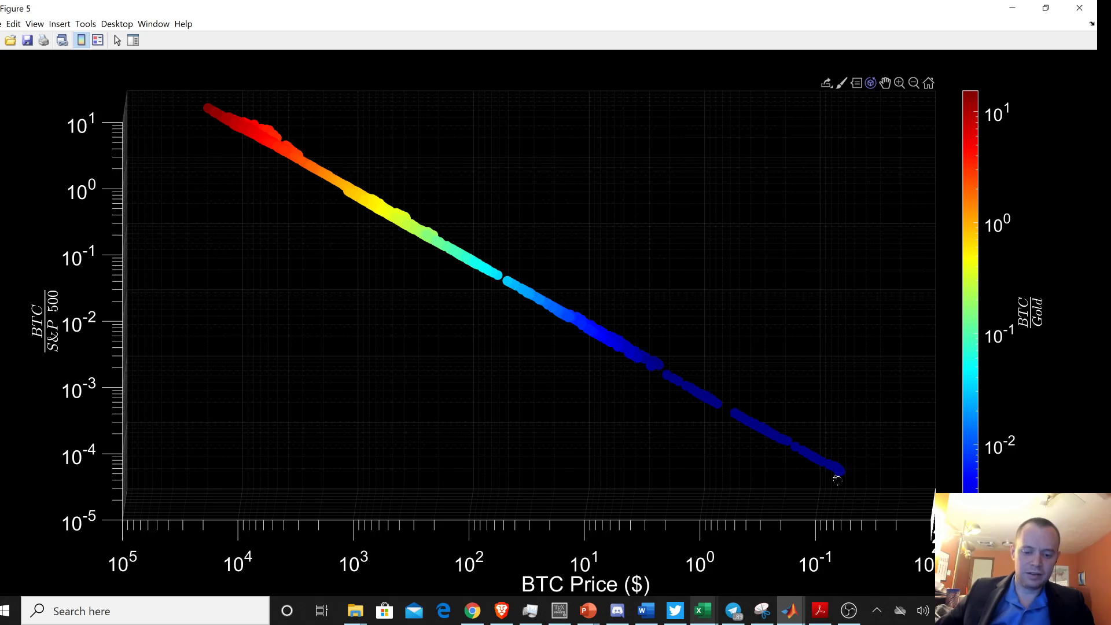
{"action": "mouse_move", "coordinate": [605, 401]}
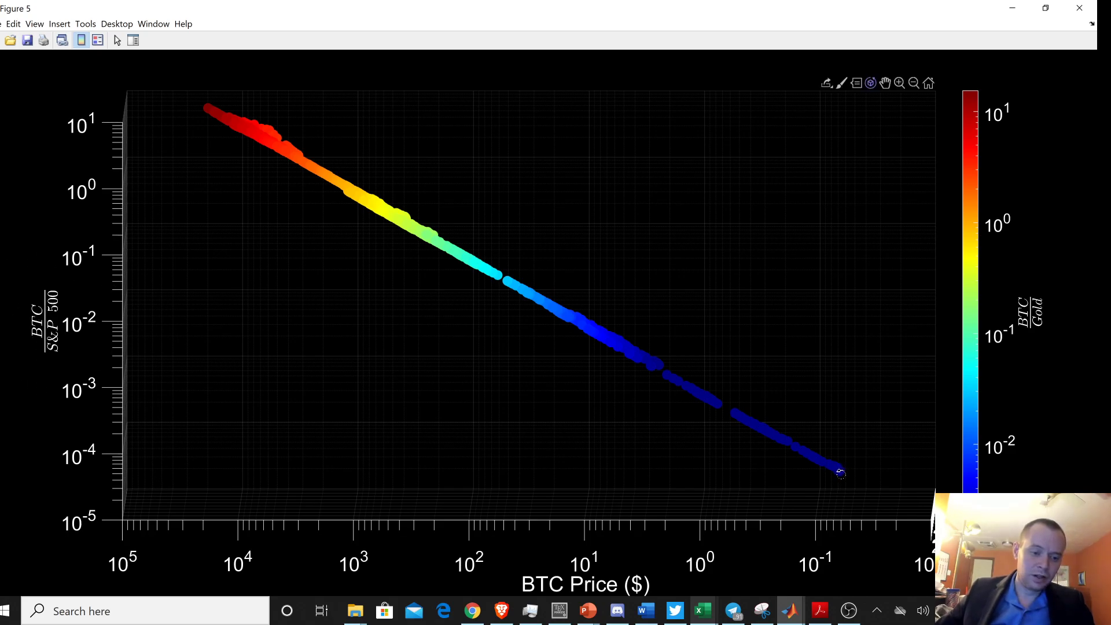
{"action": "mouse_move", "coordinate": [368, 395]}
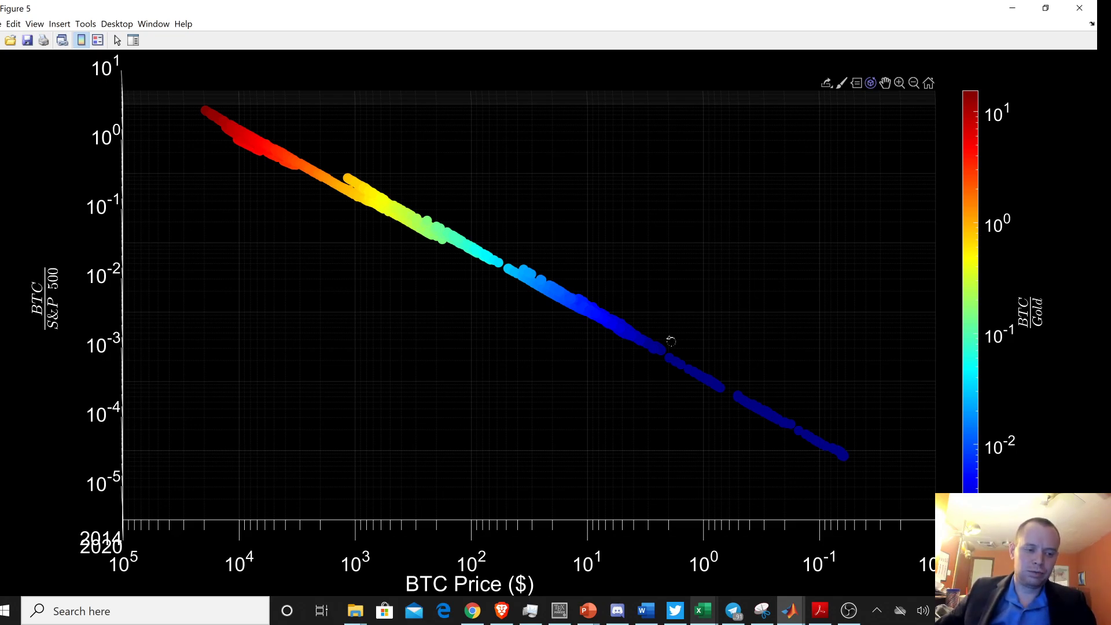
{"action": "mouse_move", "coordinate": [418, 310]}
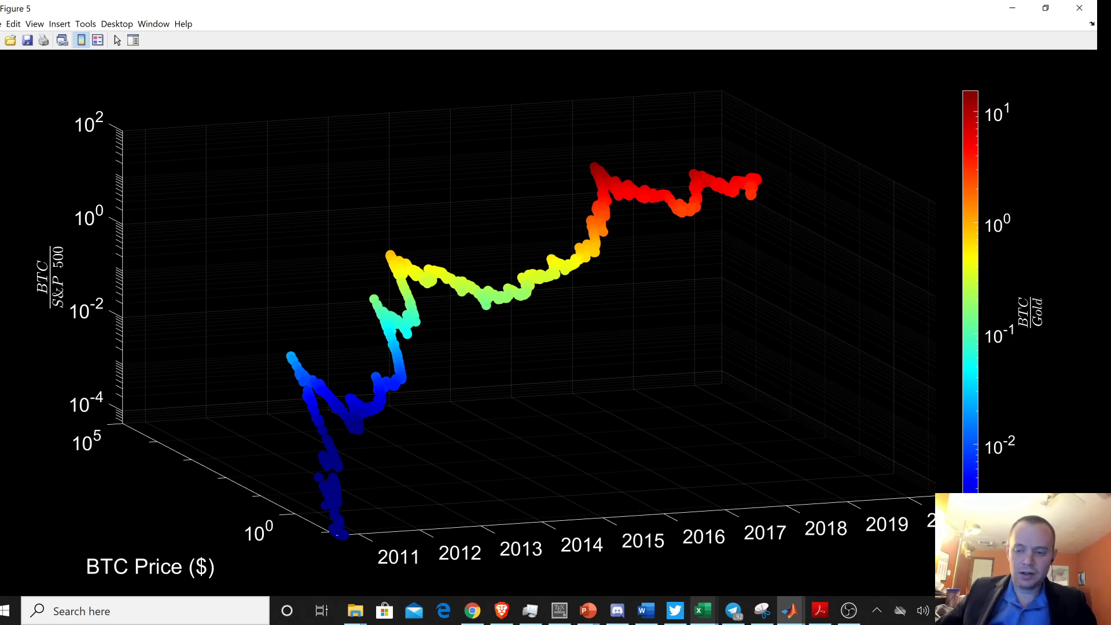
{"action": "mouse_move", "coordinate": [348, 548]}
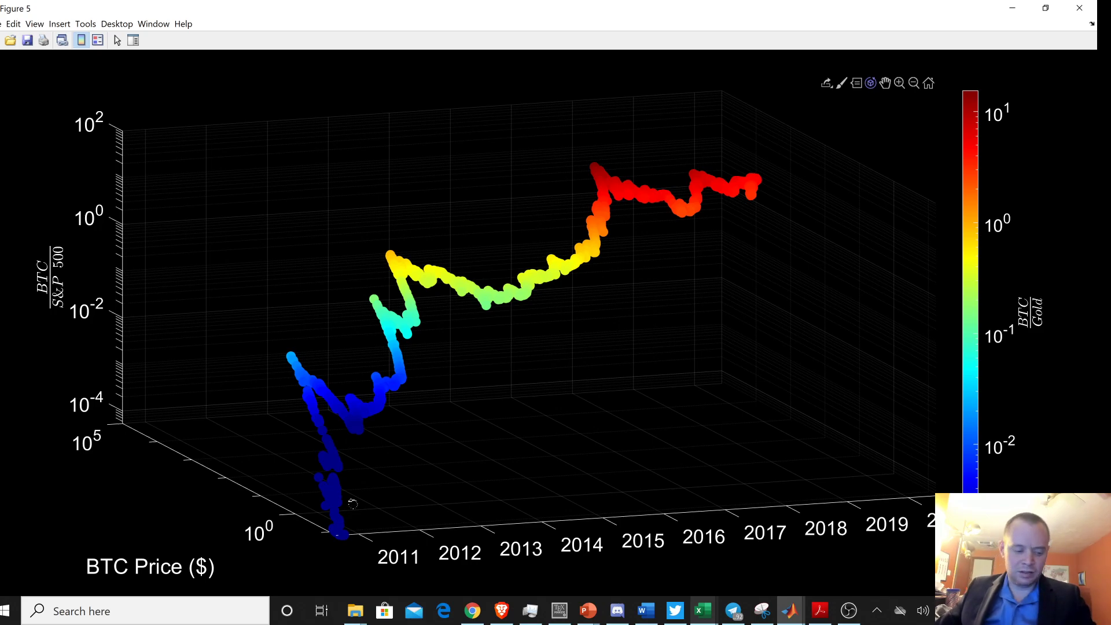
{"action": "mouse_move", "coordinate": [458, 432]}
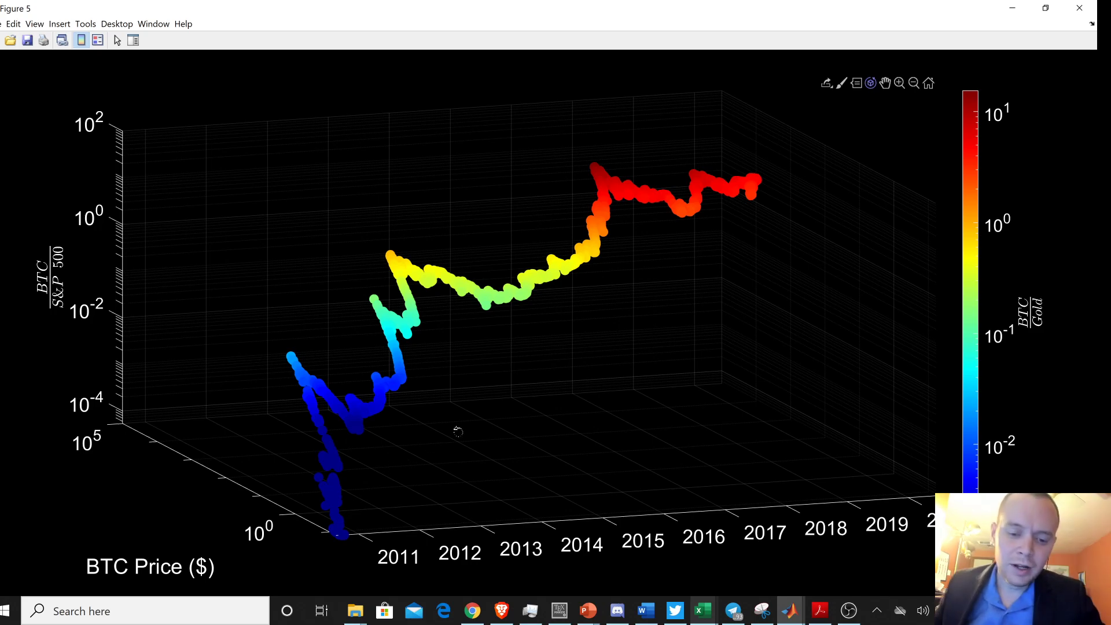
{"action": "mouse_move", "coordinate": [485, 586]}
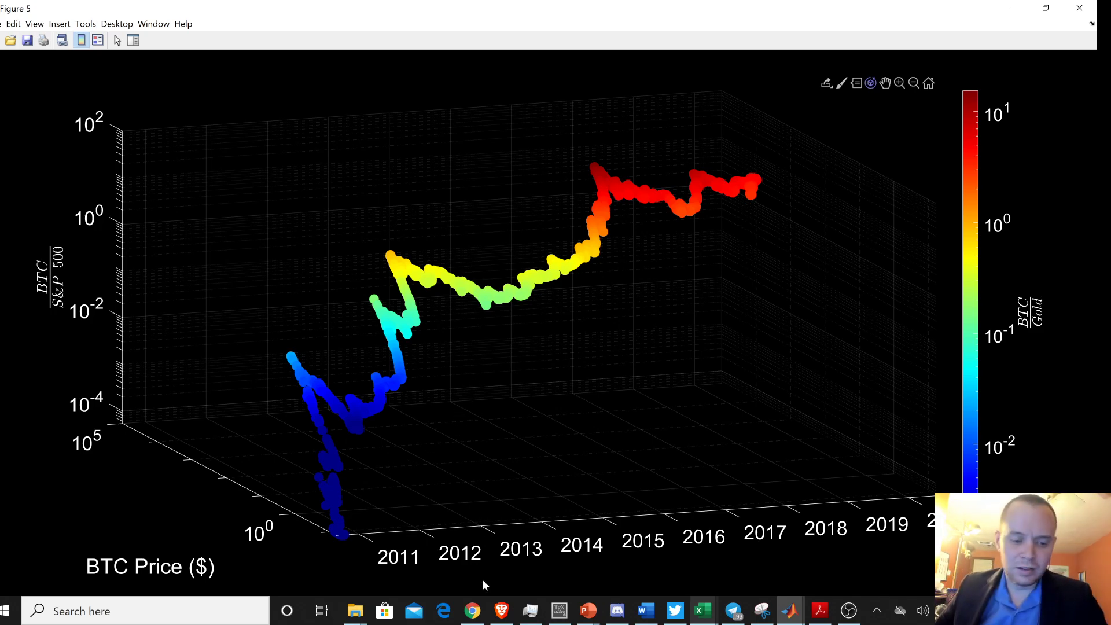
{"action": "mouse_move", "coordinate": [429, 540]}
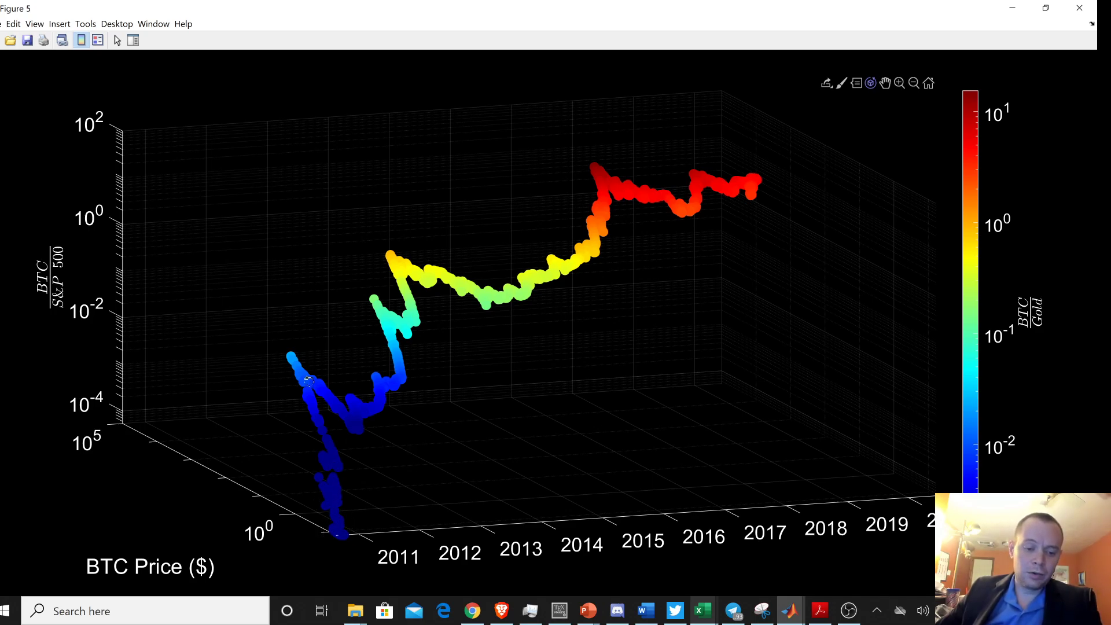
{"action": "mouse_move", "coordinate": [1003, 293]}
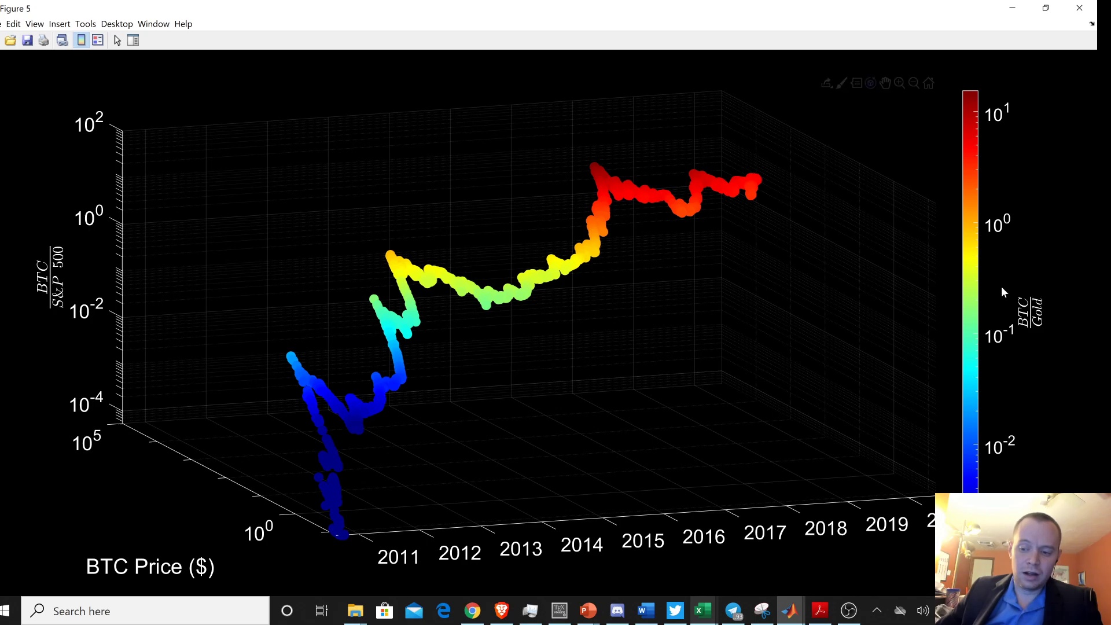
{"action": "mouse_move", "coordinate": [914, 527]}
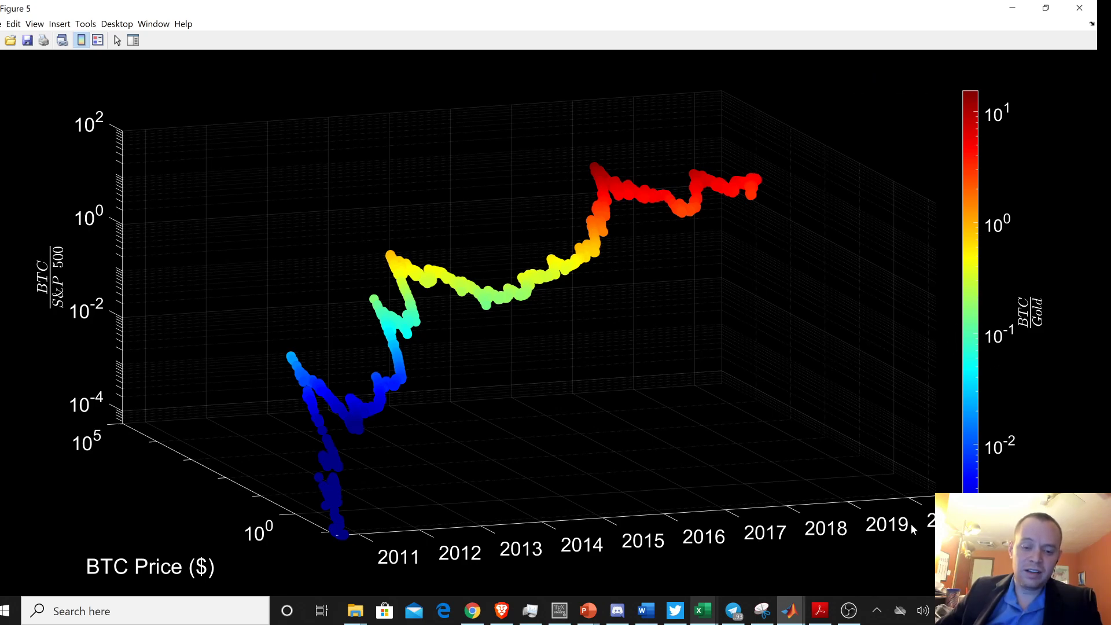
{"action": "mouse_move", "coordinate": [400, 261]}
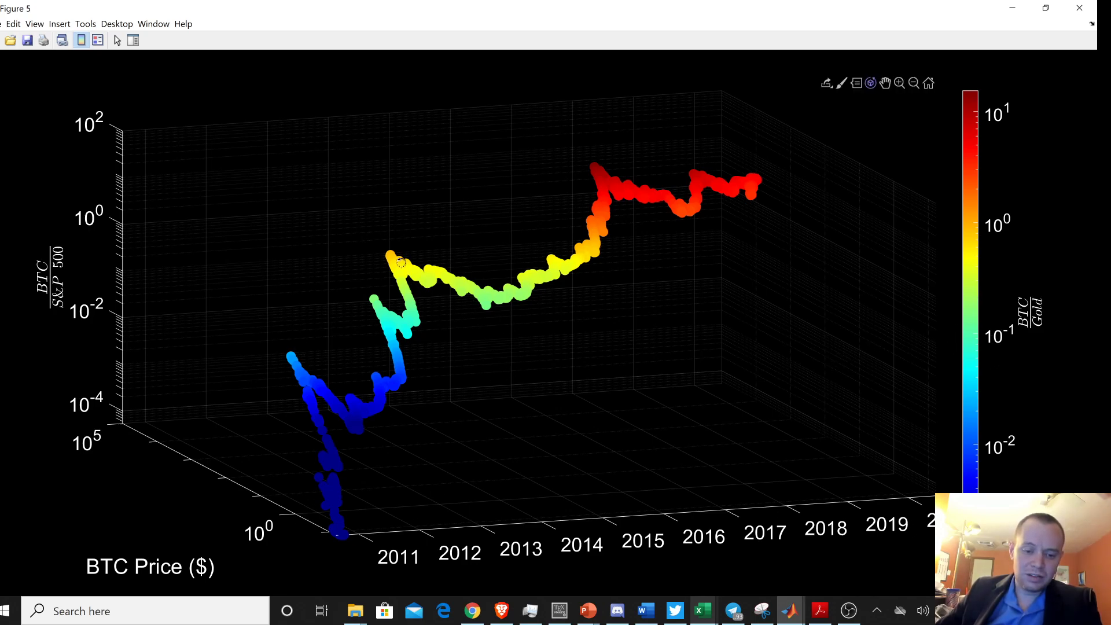
{"action": "mouse_move", "coordinate": [755, 207]}
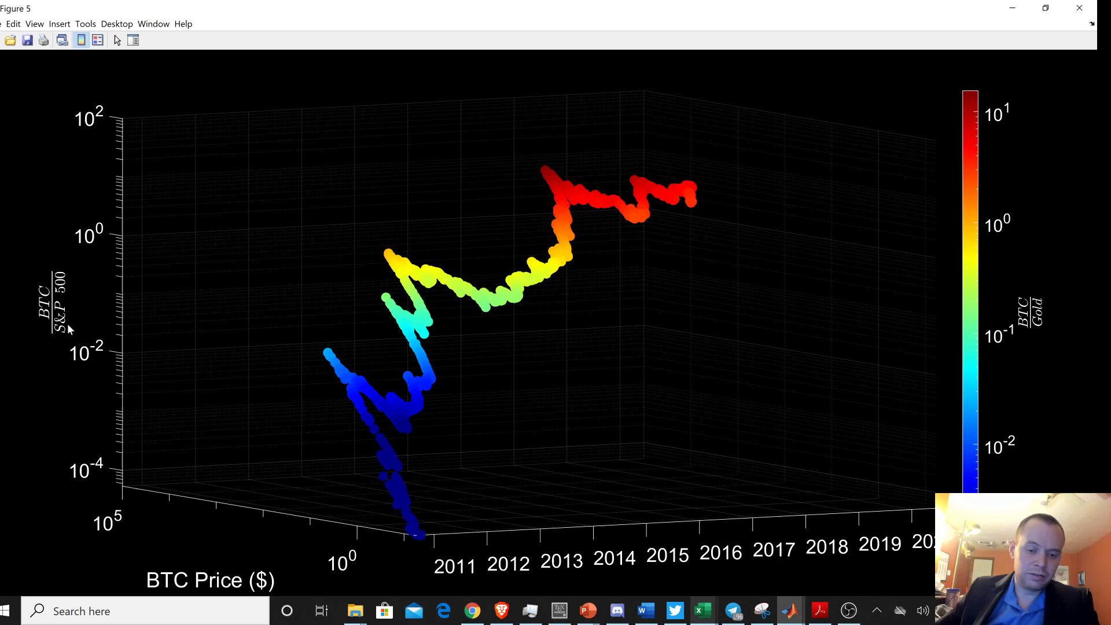
{"action": "mouse_move", "coordinate": [1072, 296]}
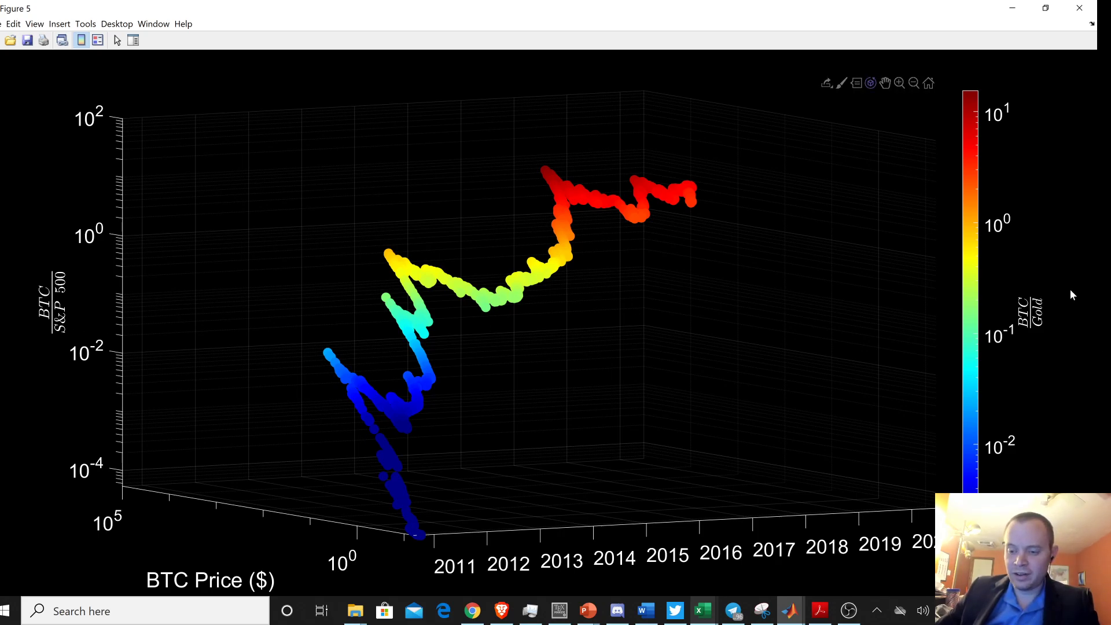
{"action": "mouse_move", "coordinate": [1054, 317]}
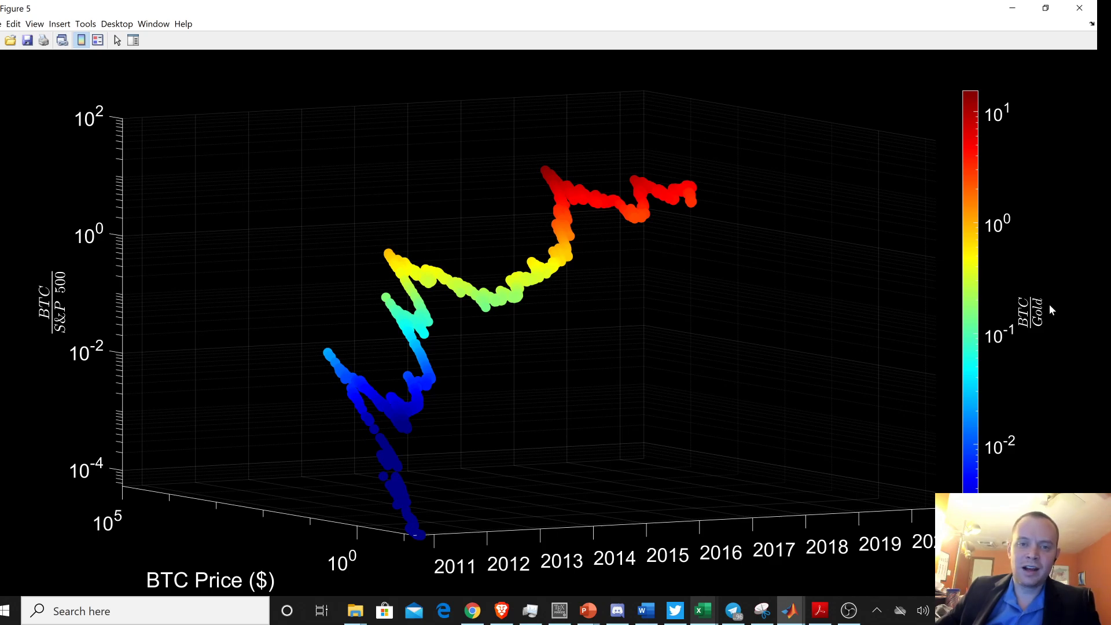
{"action": "mouse_move", "coordinate": [1035, 315]}
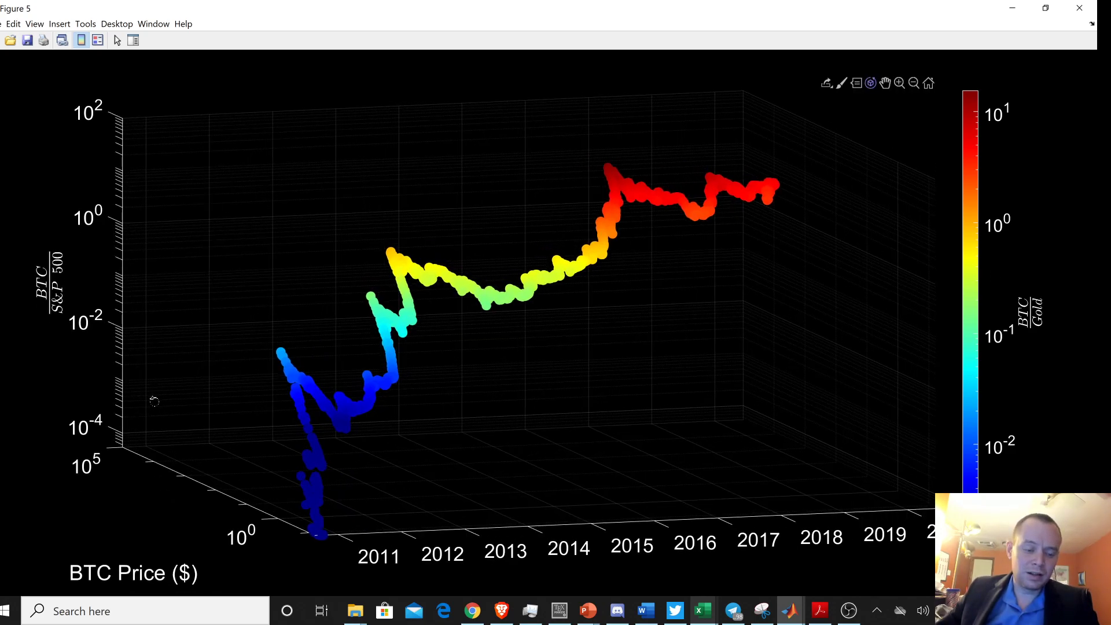
{"action": "mouse_move", "coordinate": [109, 381]}
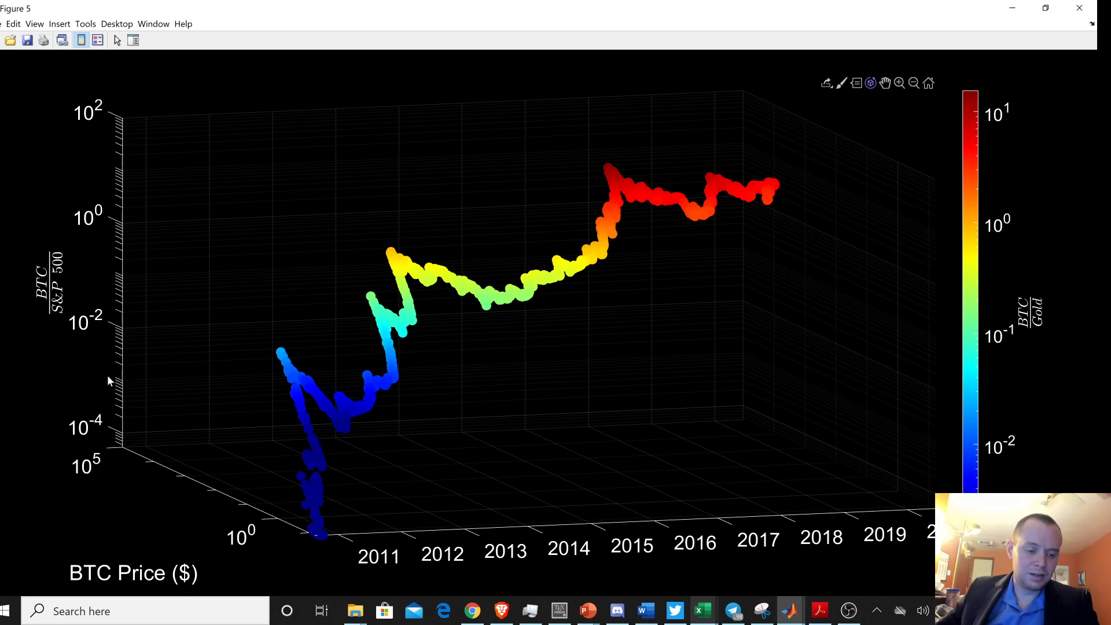
{"action": "mouse_move", "coordinate": [118, 357]}
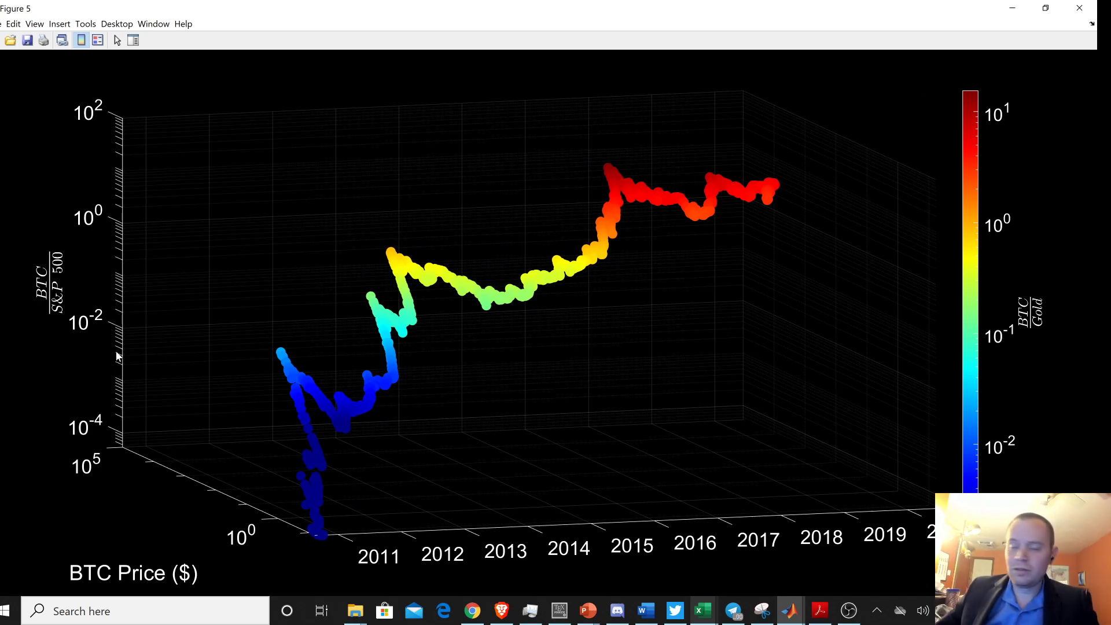
{"action": "mouse_move", "coordinate": [21, 257]}
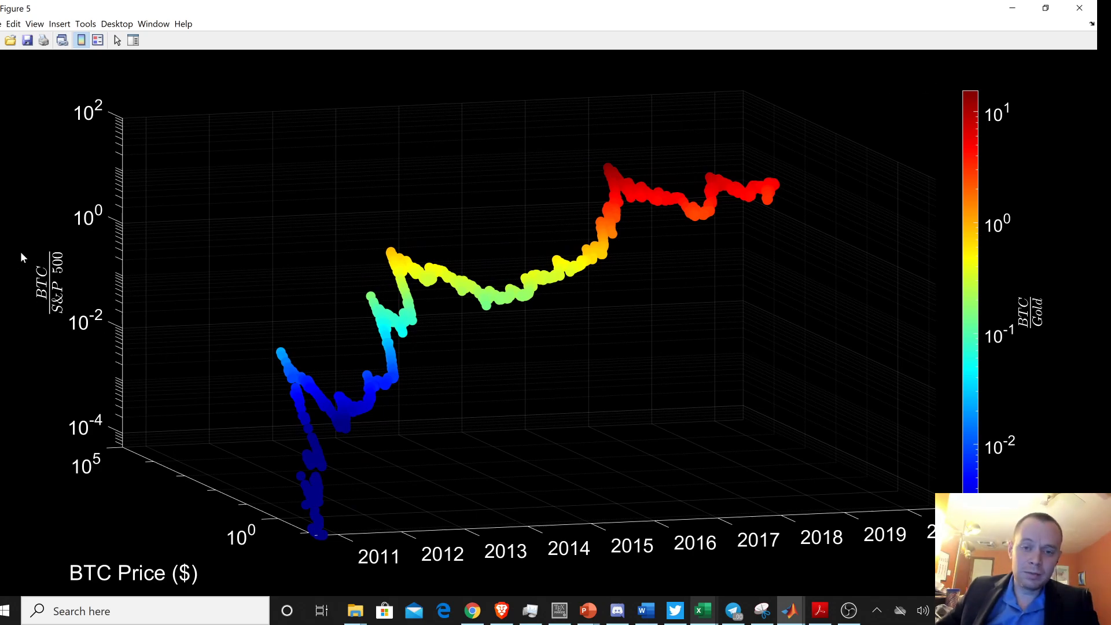